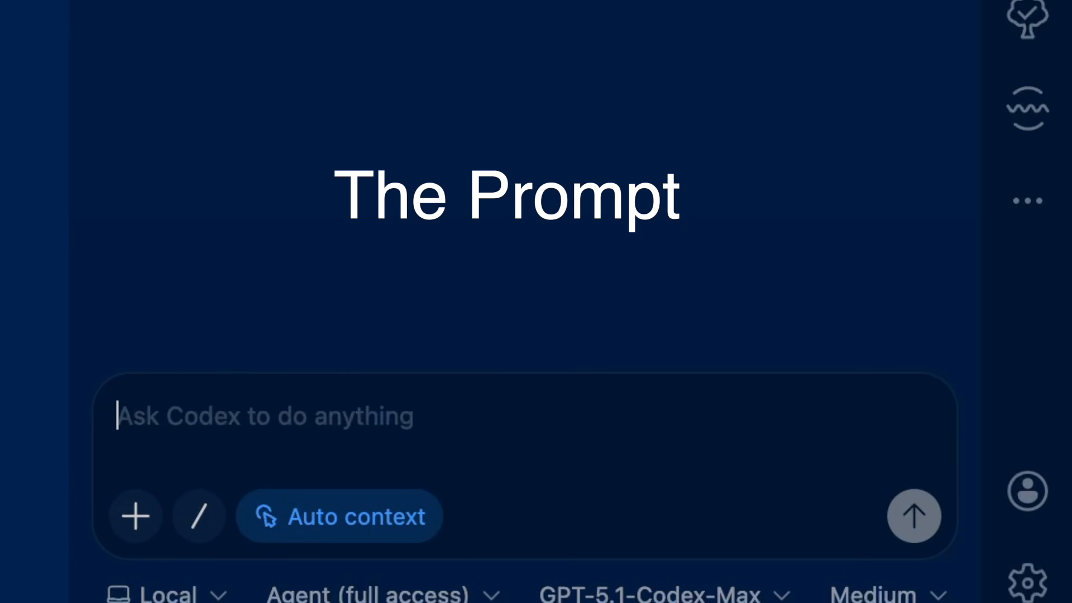
# Step: Write the prompt opening: a 211BSD interpreter taking a source-file argument, source-compatible with Microsoft CBM BASIC v2 (6502)
pyautogui.write('Create a 211BSD interpreter for BASIC.  It should acc')
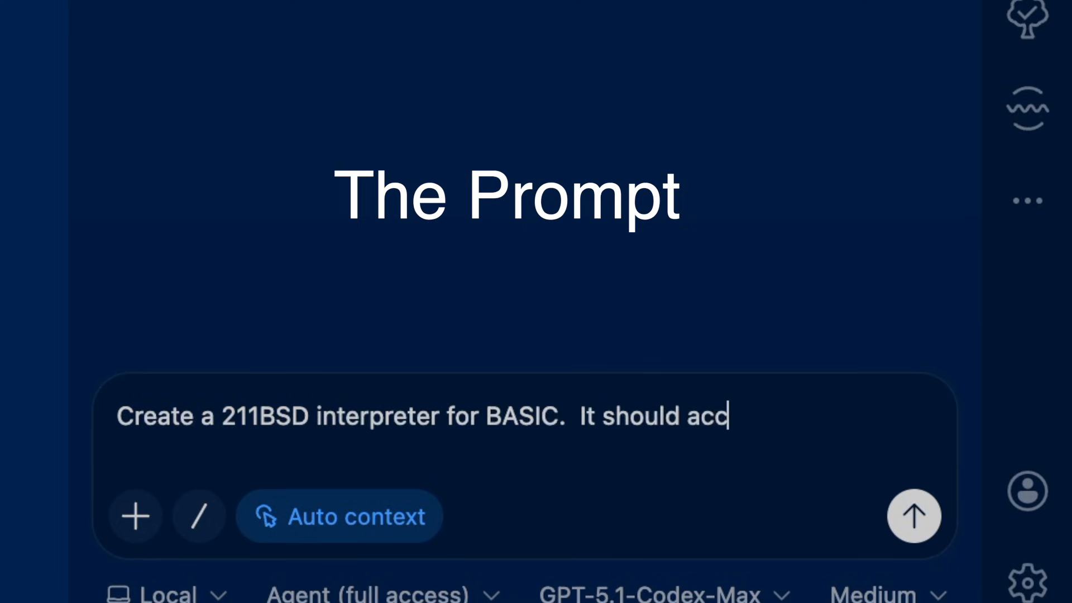
pyautogui.write('ept the source file as the first argument and run it as the script.')
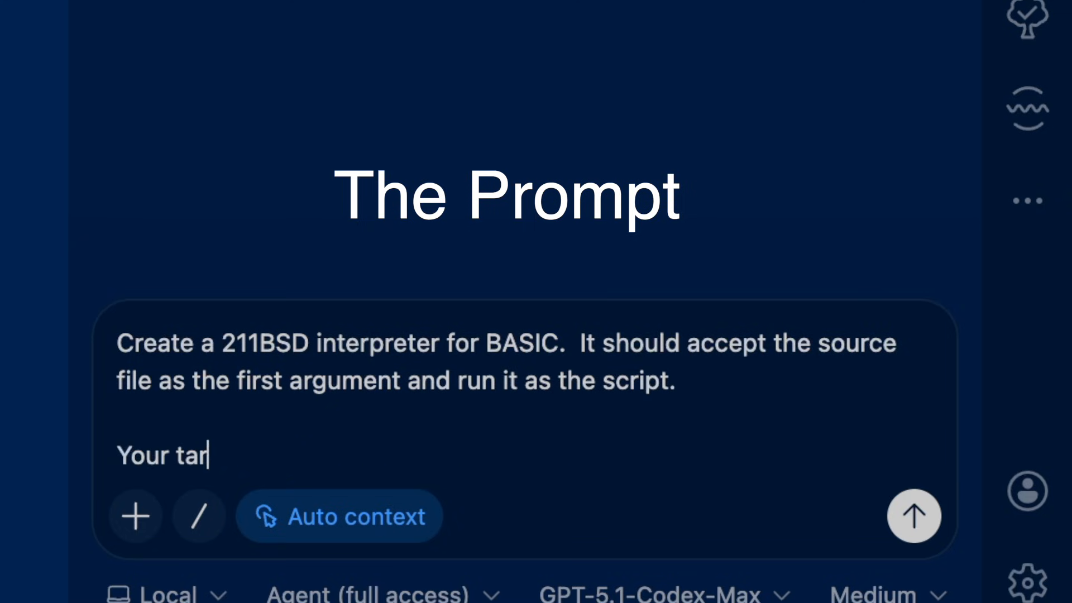
pyautogui.write('get for funtionality is')
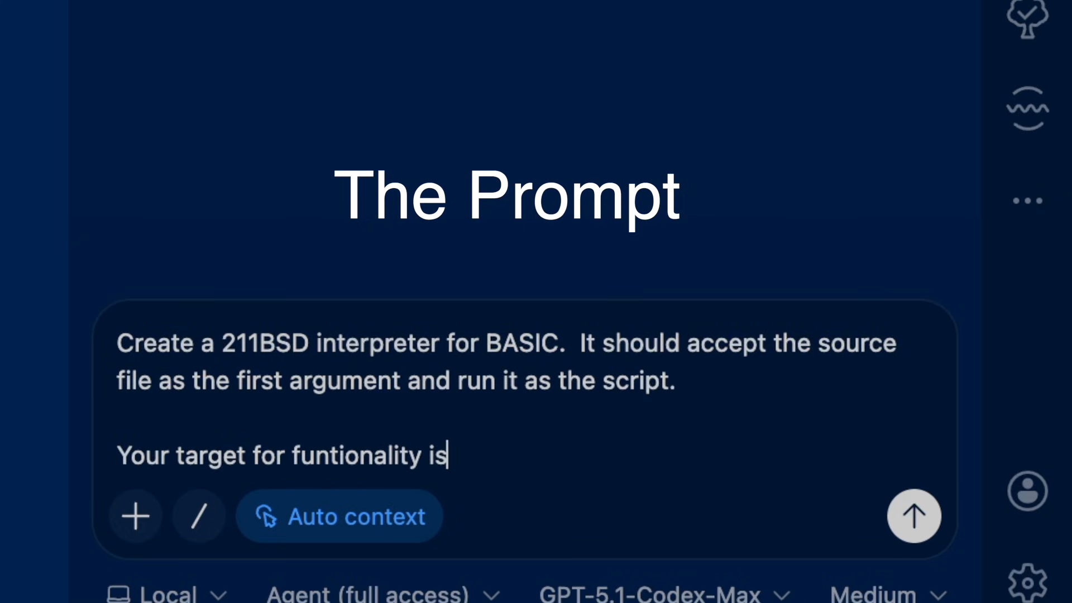
pyautogui.write('Microsoft CBM')
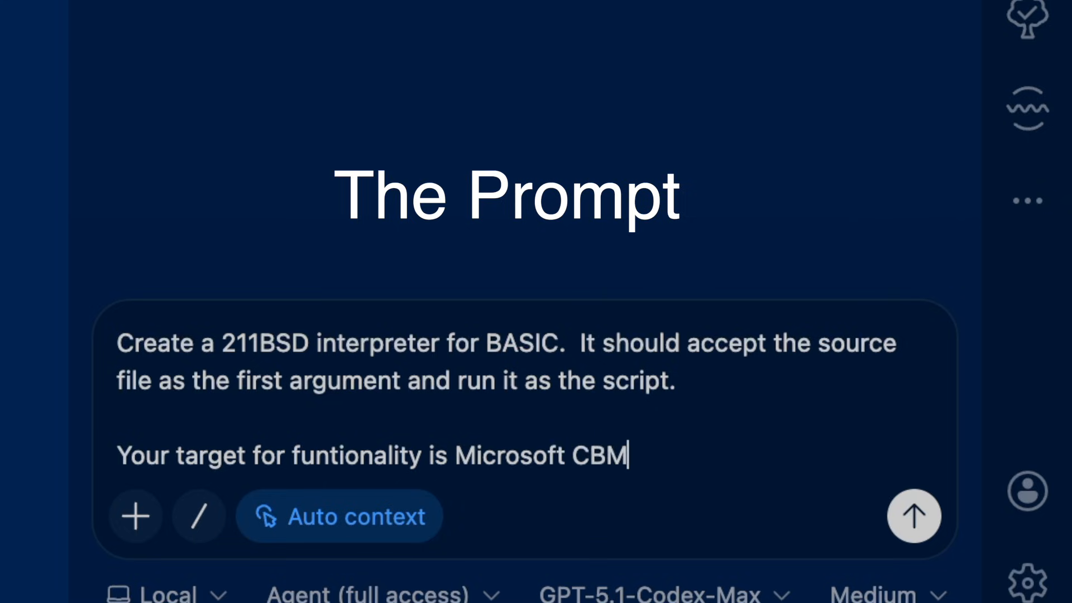
pyautogui.write('BASIC v2 (6502')
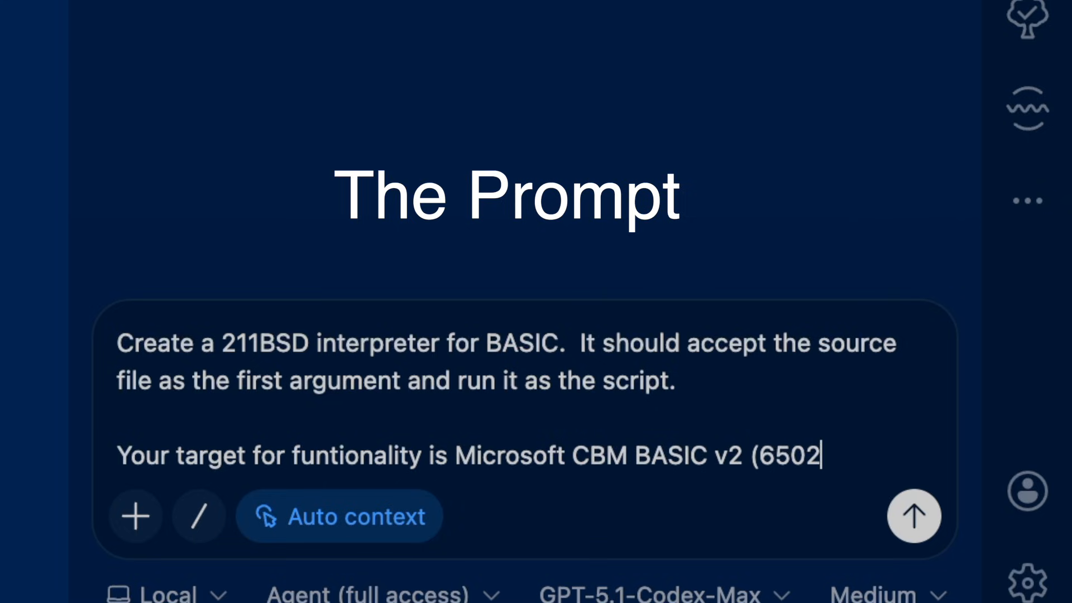
pyautogui.write(') equivalency')
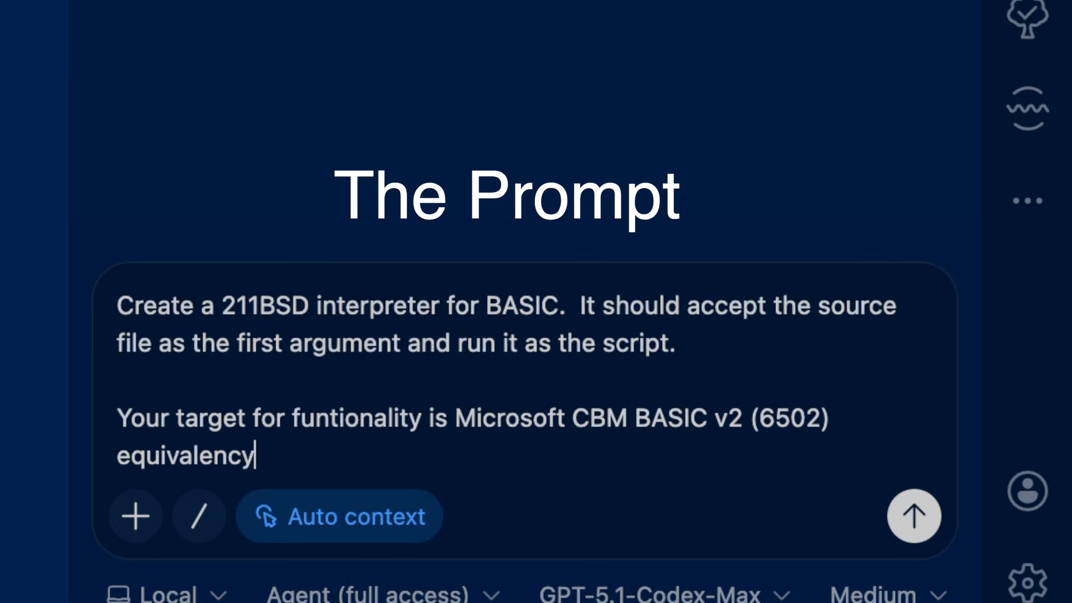
pyautogui.write(', and you should be as close to source')
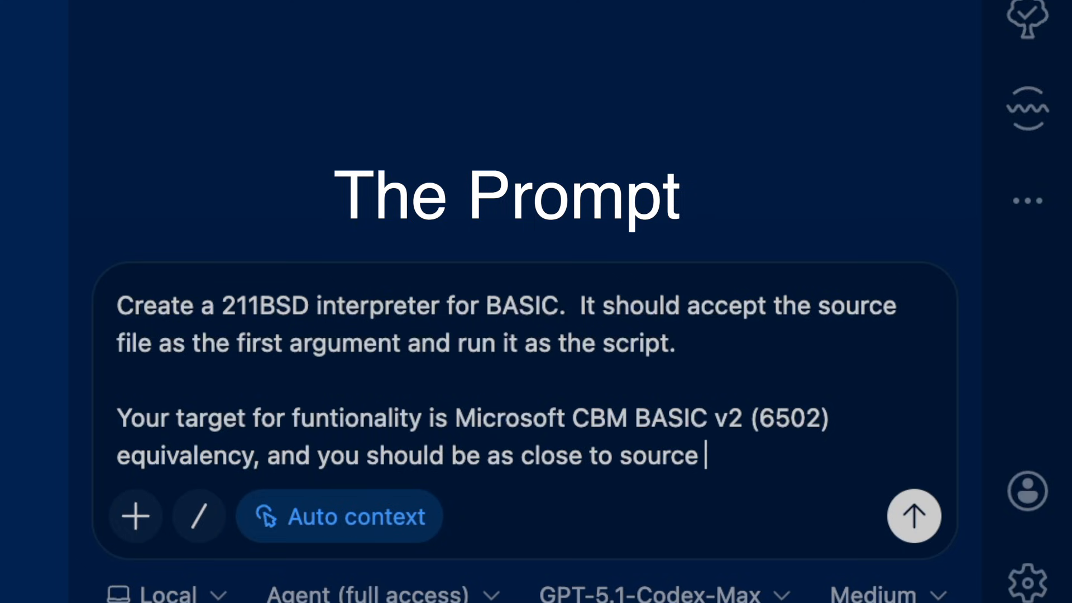
pyautogui.write('code compatible with the Microsof')
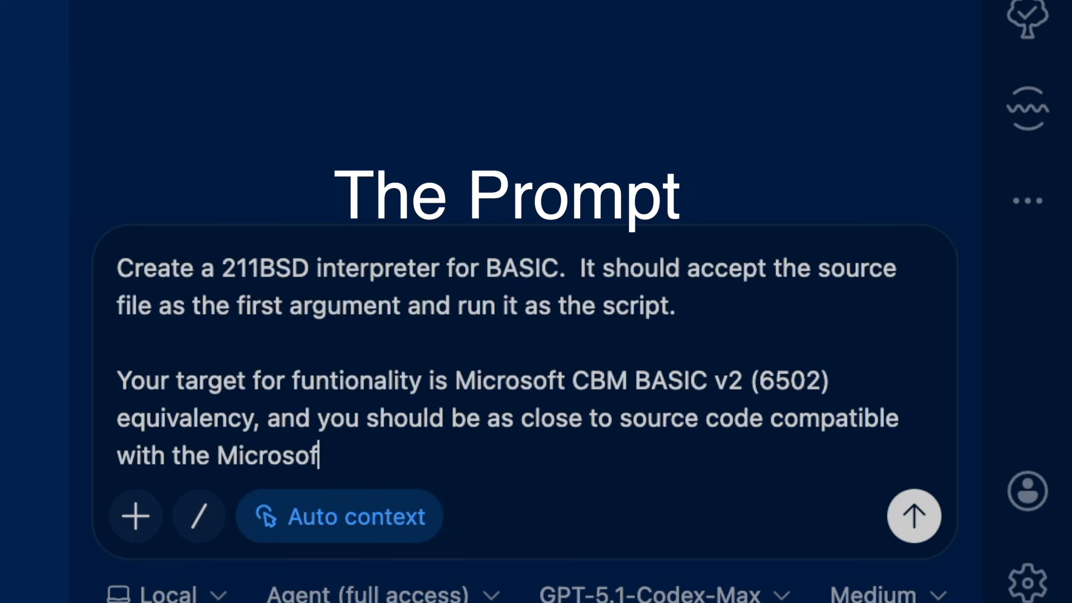
pyautogui.write('6502 BASIC interpreter as possible.')
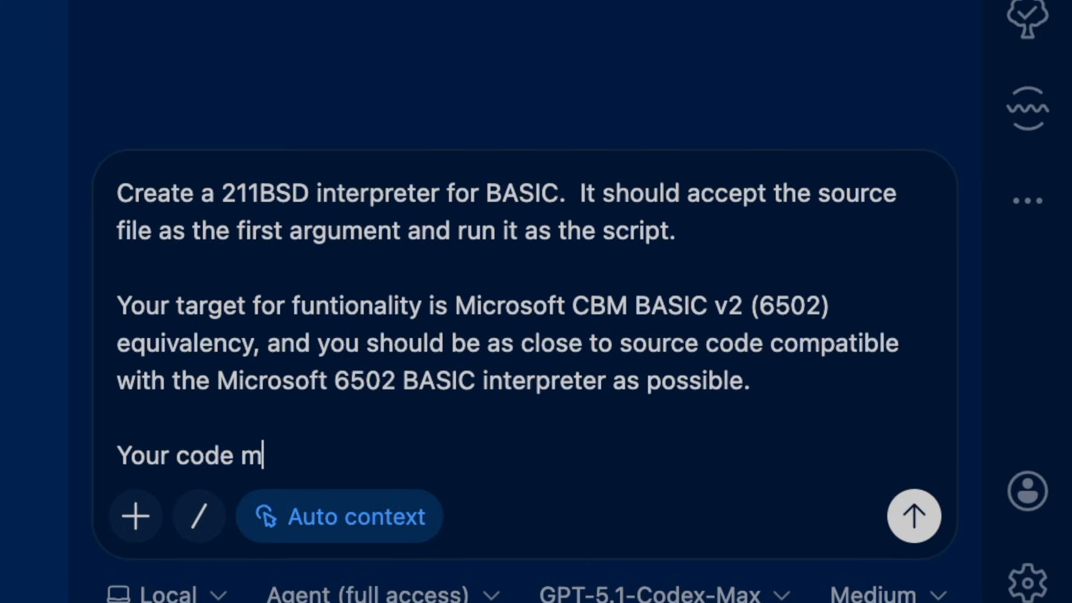
# Step: Require the code to compile on the PDP-11, limited to K&R C with declarations at block start
pyautogui.write('ust compile and run on the PDP-11 running 211BSD Unix.')
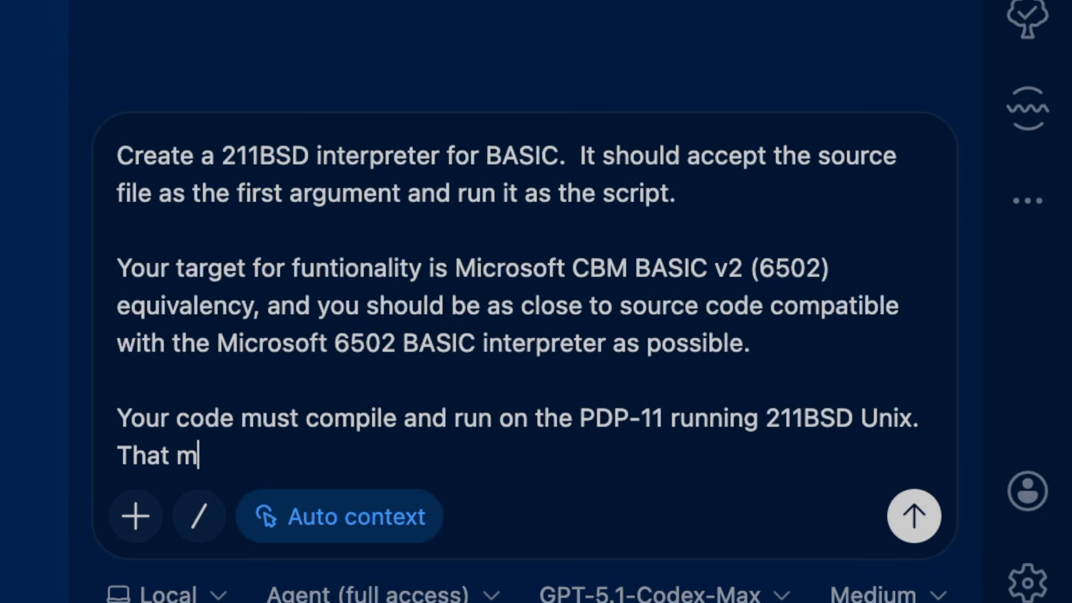
pyautogui.write('eans you are limited to K&R')
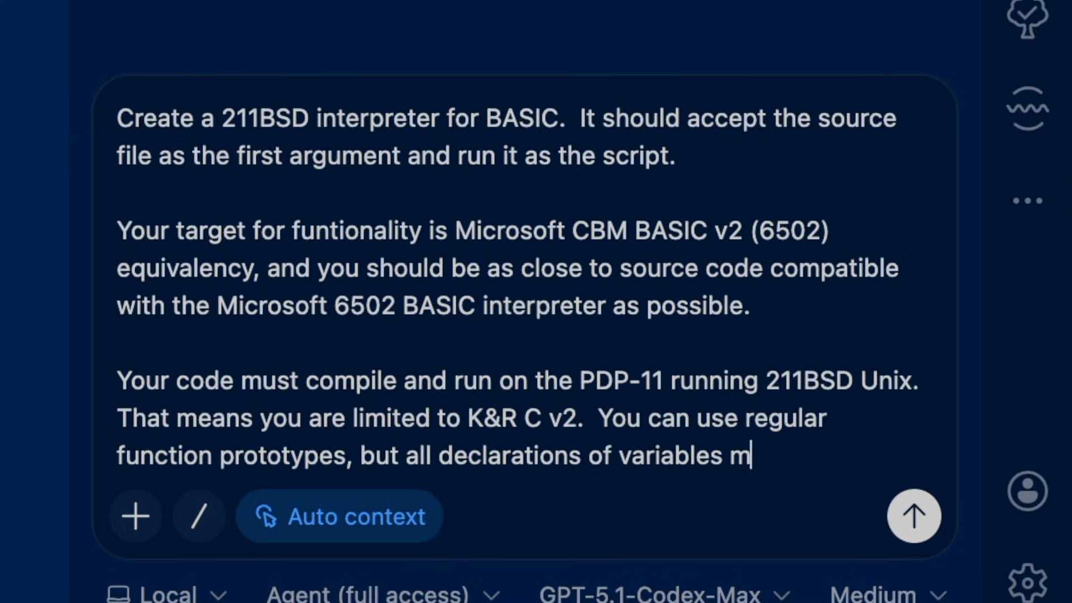
pyautogui.write('ust be made at the beginning')
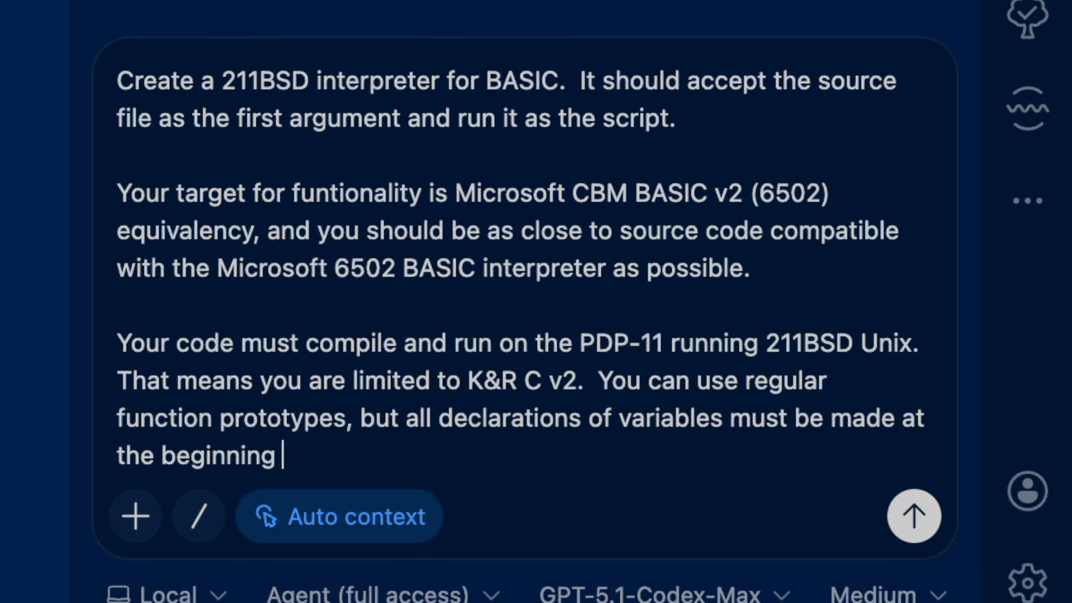
pyautogui.write('of a scope block, and so on.')
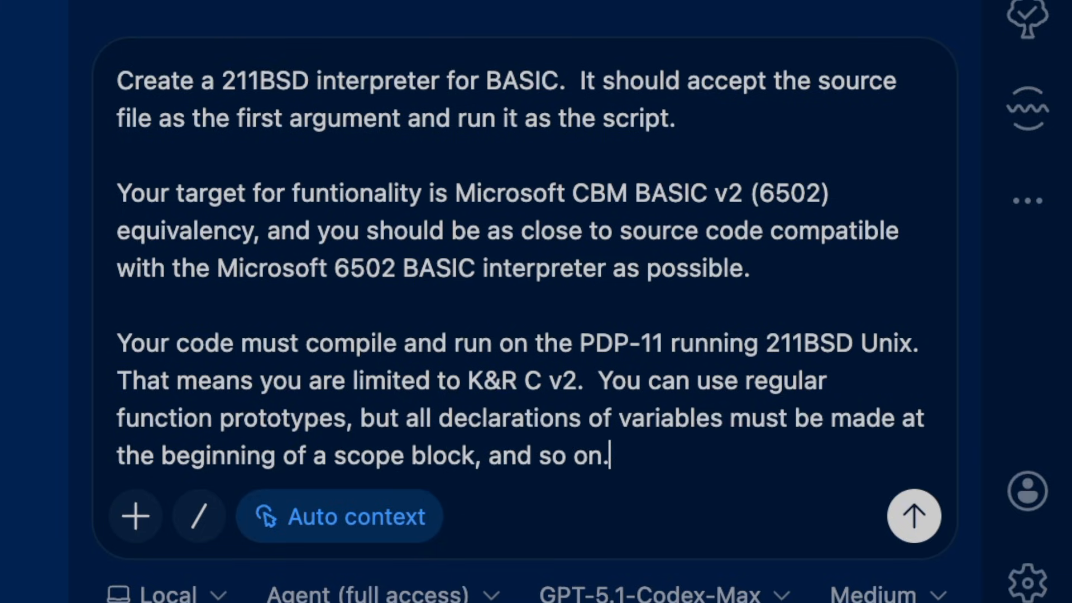
# Step: Ask for a makefile building on MacOS and the PDP-11, possibly with split I/D, built and tested
pyautogui.write('Create a makefile to build your a')
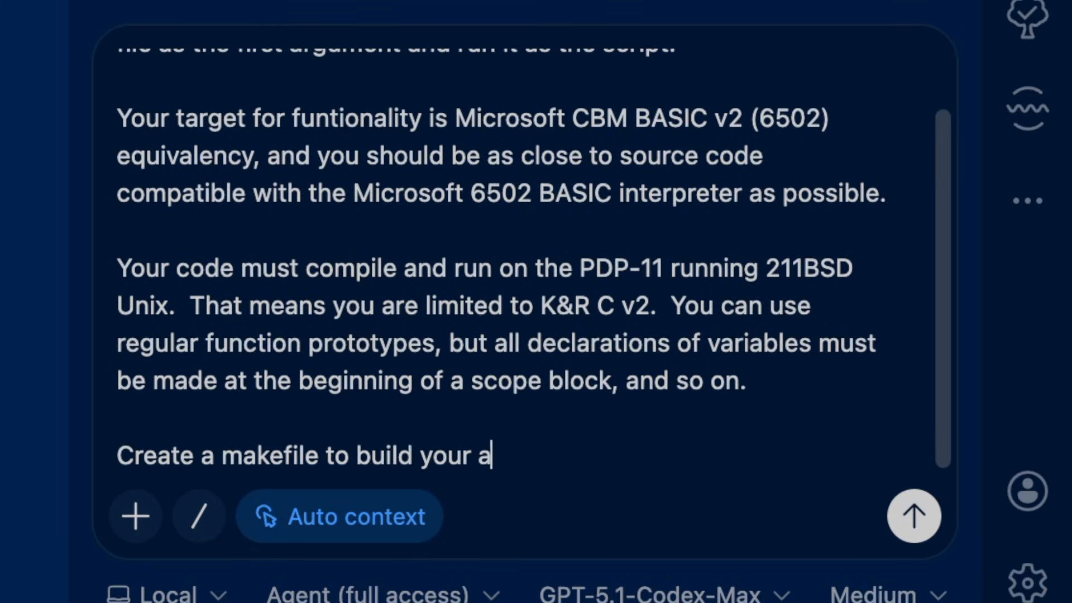
pyautogui.write('pplication on both MacOS and on 211BSD on the PDP-11.')
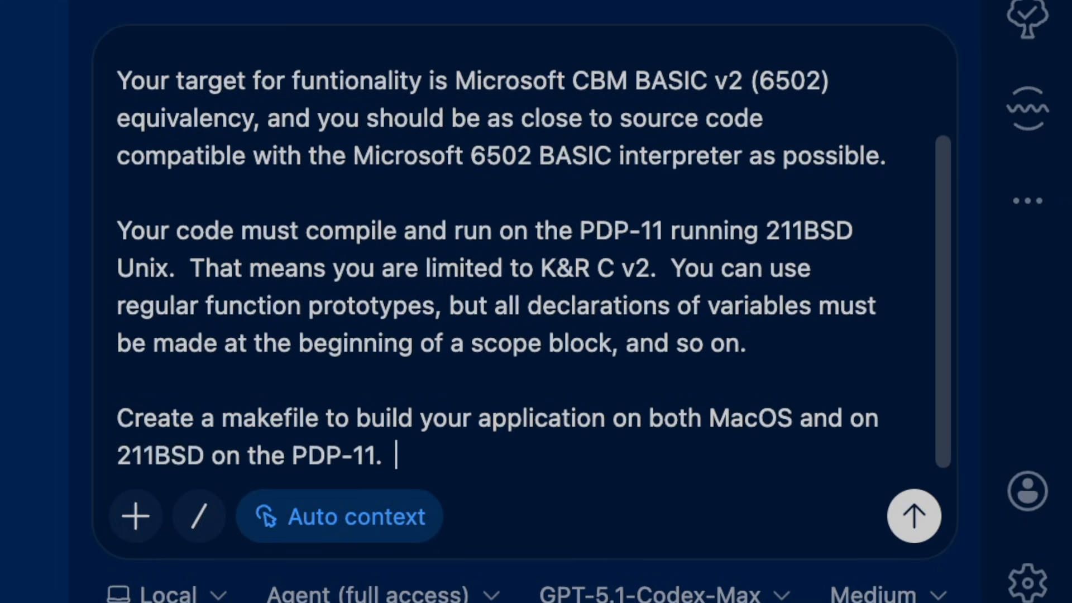
pyautogui.write('You may need to specify spplit I/D space to get your code to f')
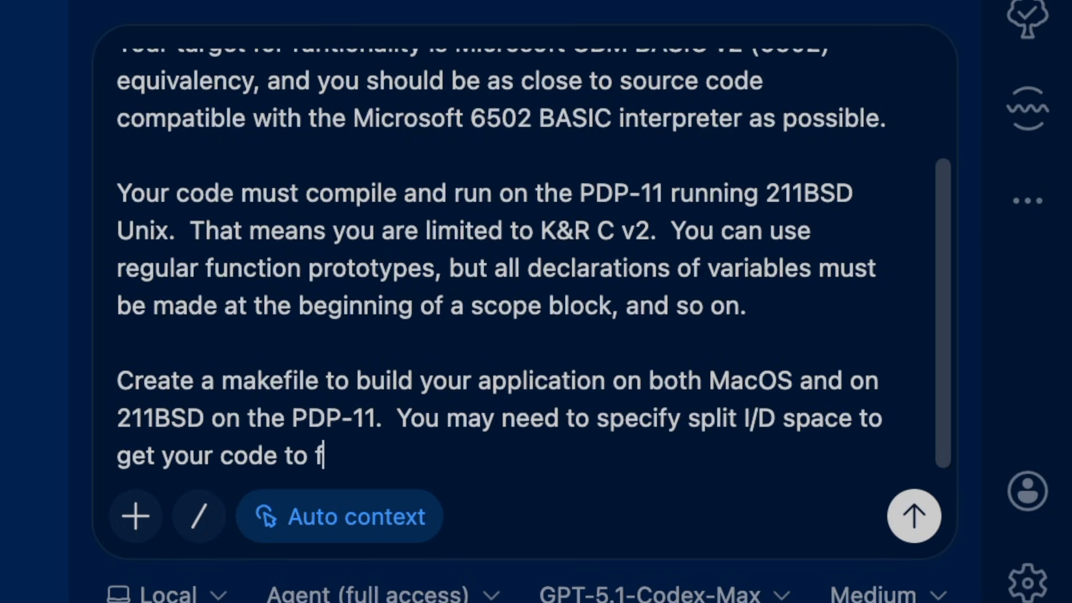
pyautogui.write('it.  Build and test your code iteratively until it works properly.')
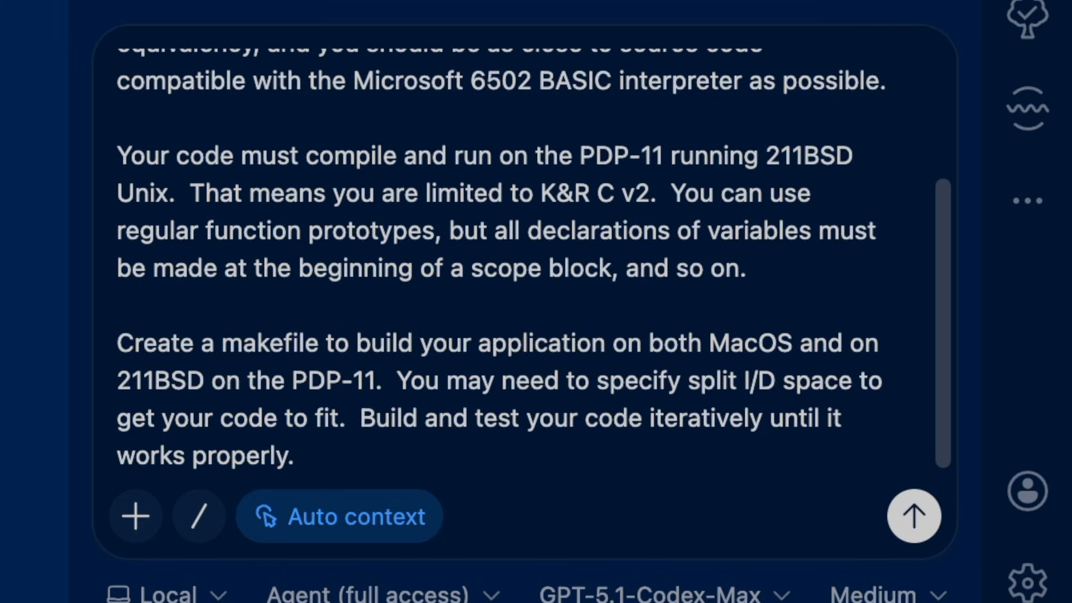
# Step: Require MacOS support via conditional compilation, staying 2.11BSD-compatible, with uname detecting PDP-11 versus MacOS/Linux builds
pyautogui.write('Your code must allso run on')
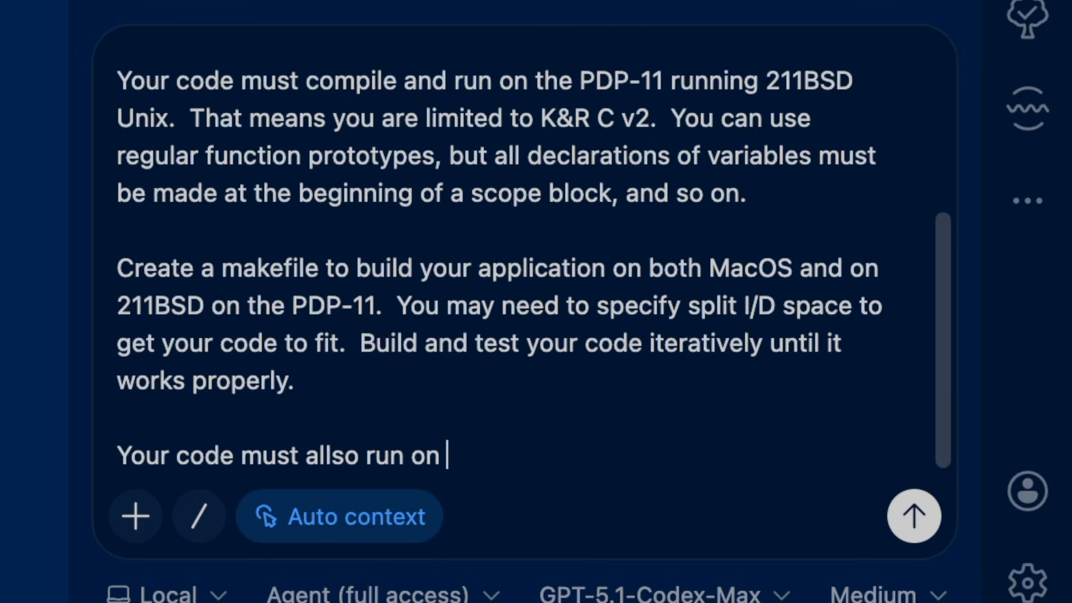
pyautogui.write('MacOS, buy you can use condditional')
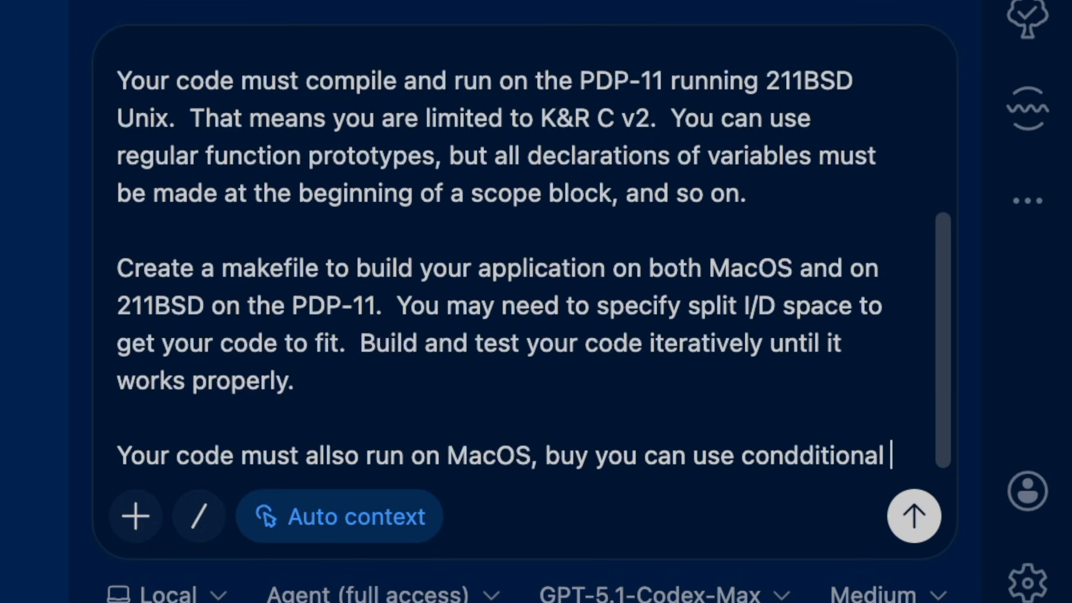
pyautogui.write('compilation to achje')
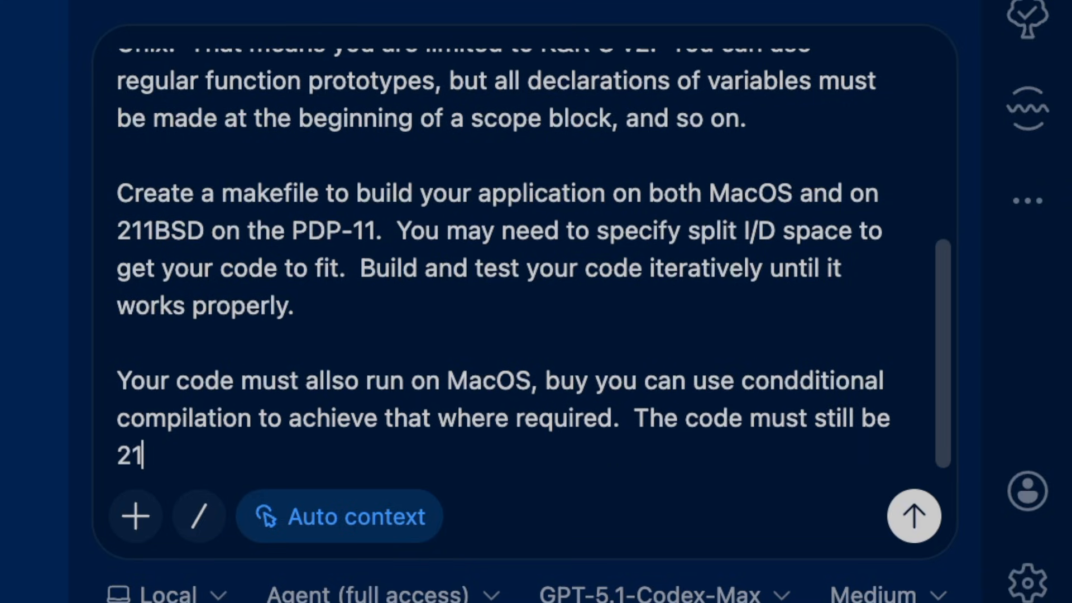
pyautogui.write('1BSD compatible as much as possible, buut stil work on MacOS or LInux when compiled for it.  Your makefile')
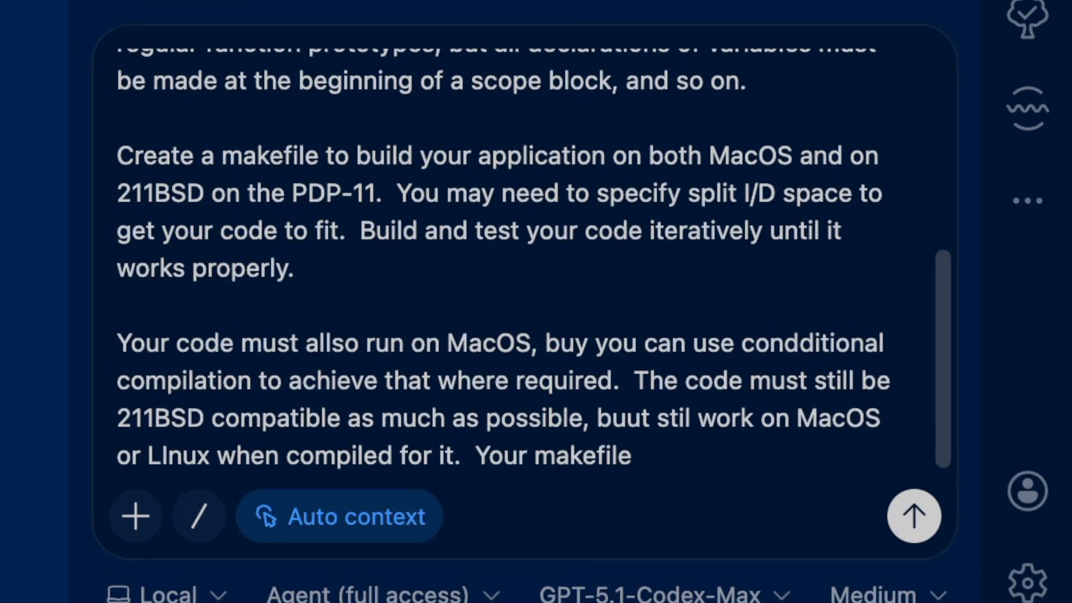
pyautogui.write('should use uname to dde')
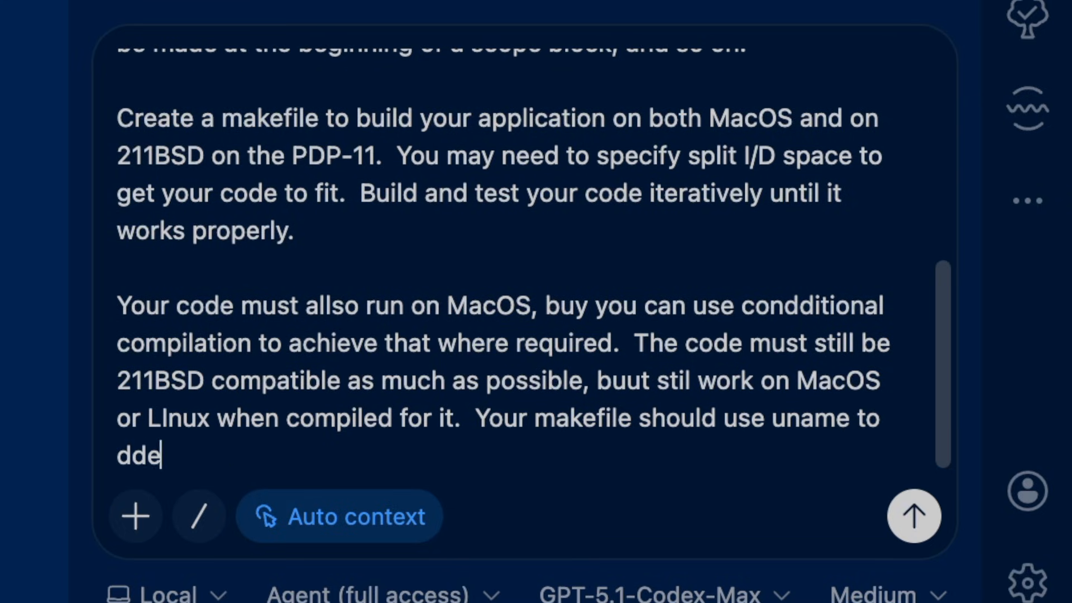
pyautogui.write('tect the PDP11 and build for it if detected or the M')
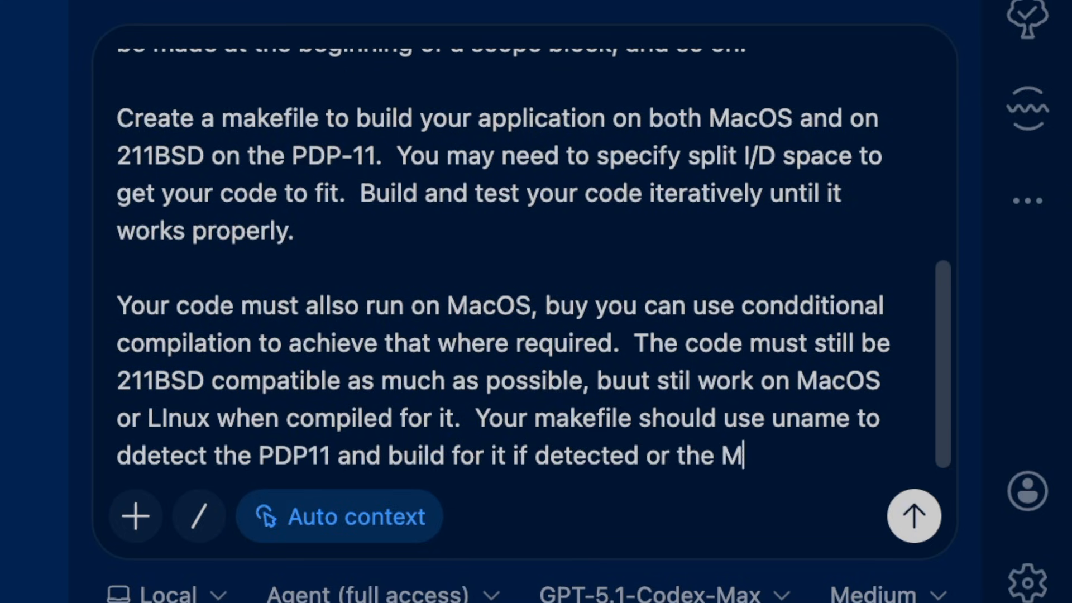
pyautogui.write('acOS/Linux build otherwise.')
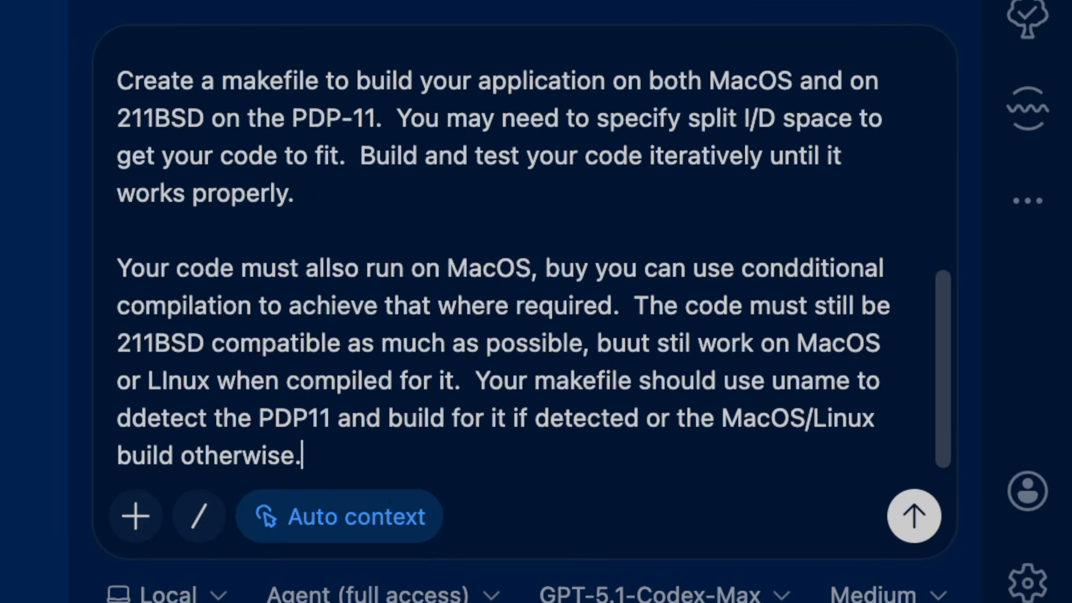
# Step: Request a new SLEEP command taking ticks (SLEEP 60 = one second), noting the PDP-11's minimum sleep timing
pyautogui.write('Add a new BASIC command c')
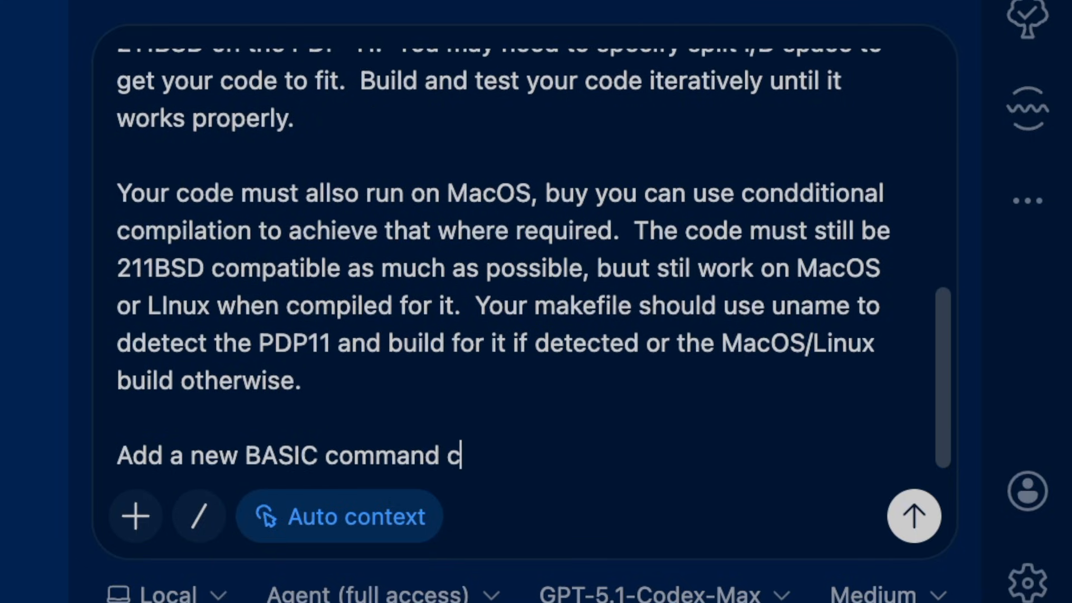
pyautogui.write('alled "SLEEP" that accepts a nbu')
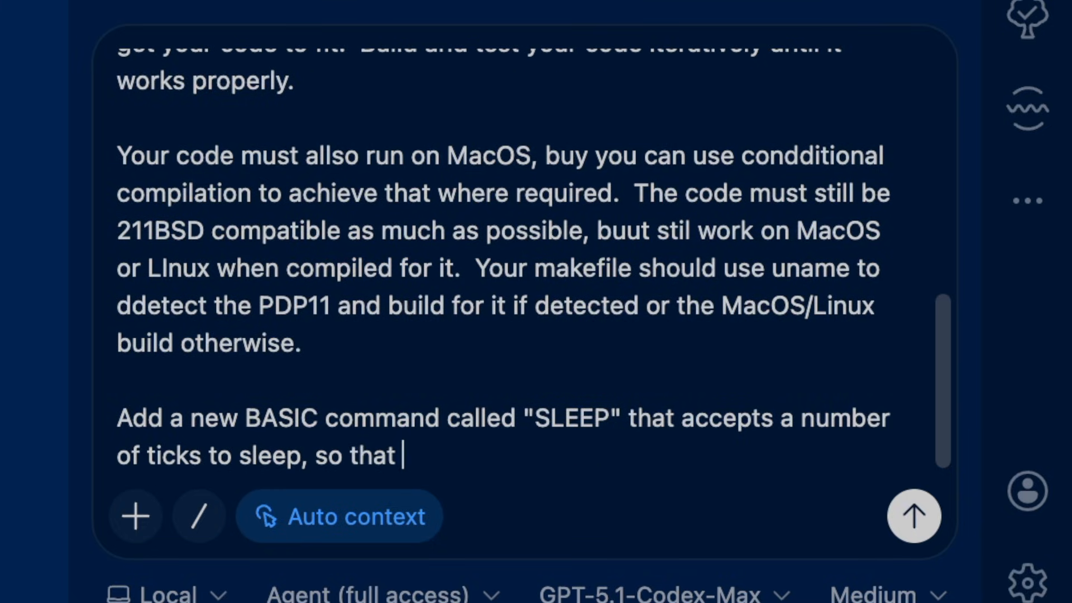
pyautogui.write('SLEEP')
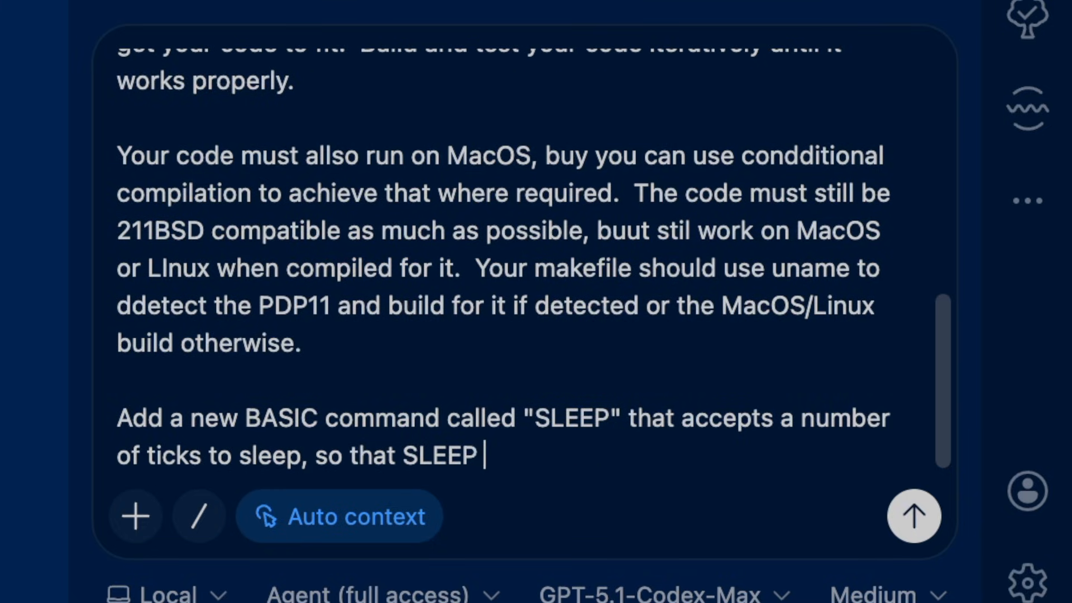
pyautogui.write('60 would sleep for onne second. Note that 211BSD uses a')
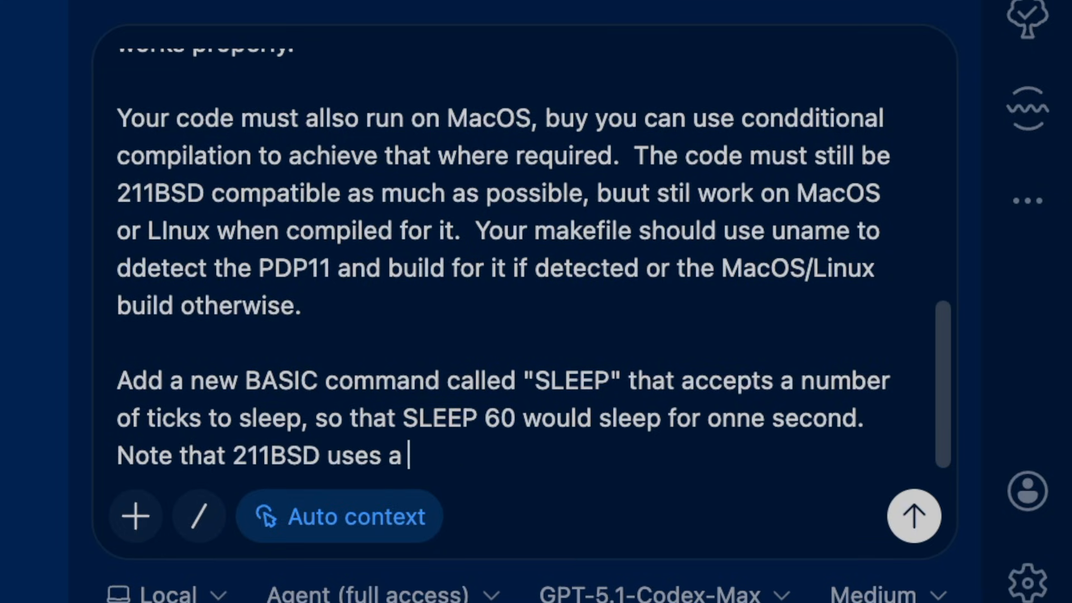
pyautogui.write('very different timing mechanism than modern MacOS, where')
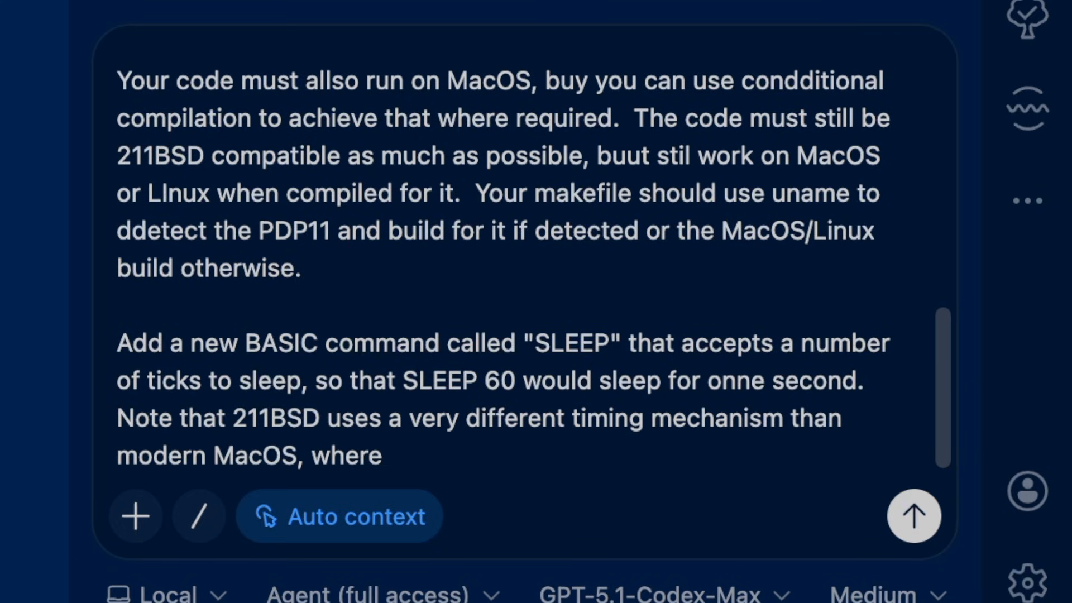
pyautogui.write('On the PDP')
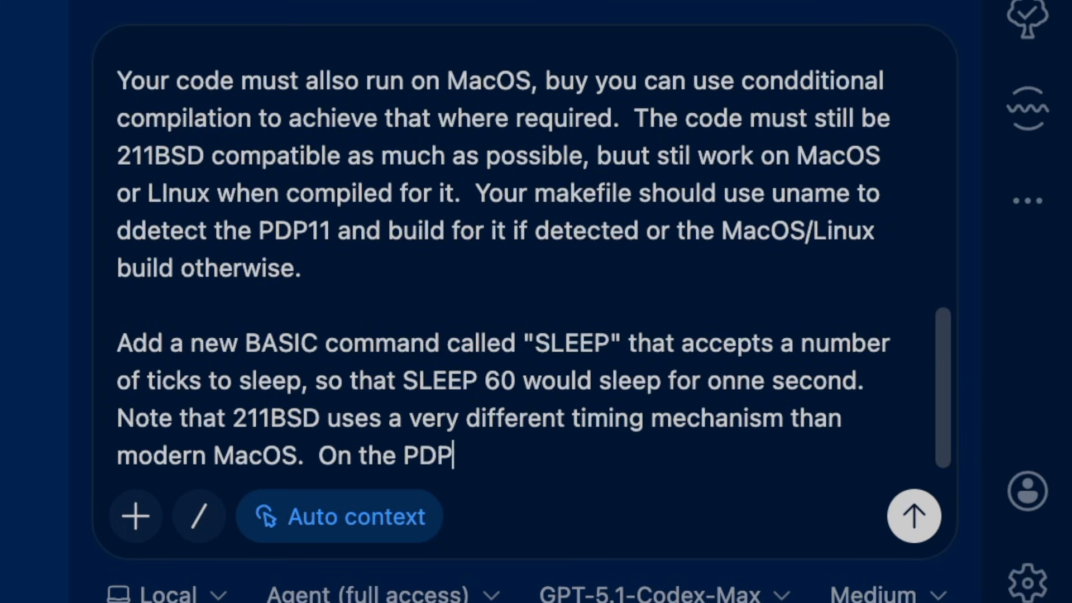
pyautogui.write('-11 your minimum sleep is about 1/30th of a second.')
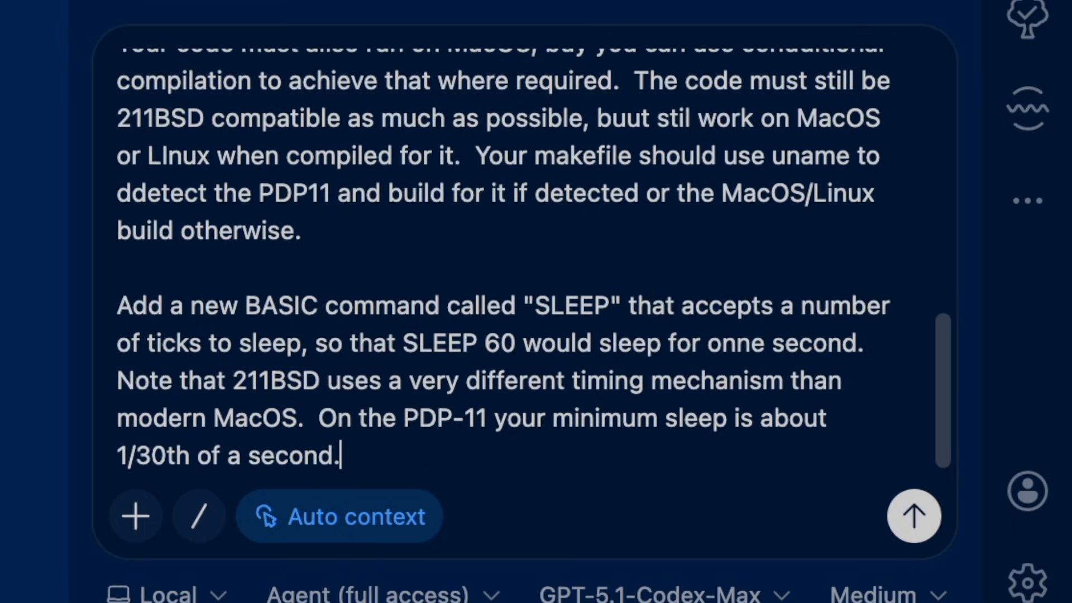
# Step: Ask for maximum script performance, fitting non-split I/D space, and dynamic allocation of lines wherever practical
pyautogui.write('Make the code as performa')
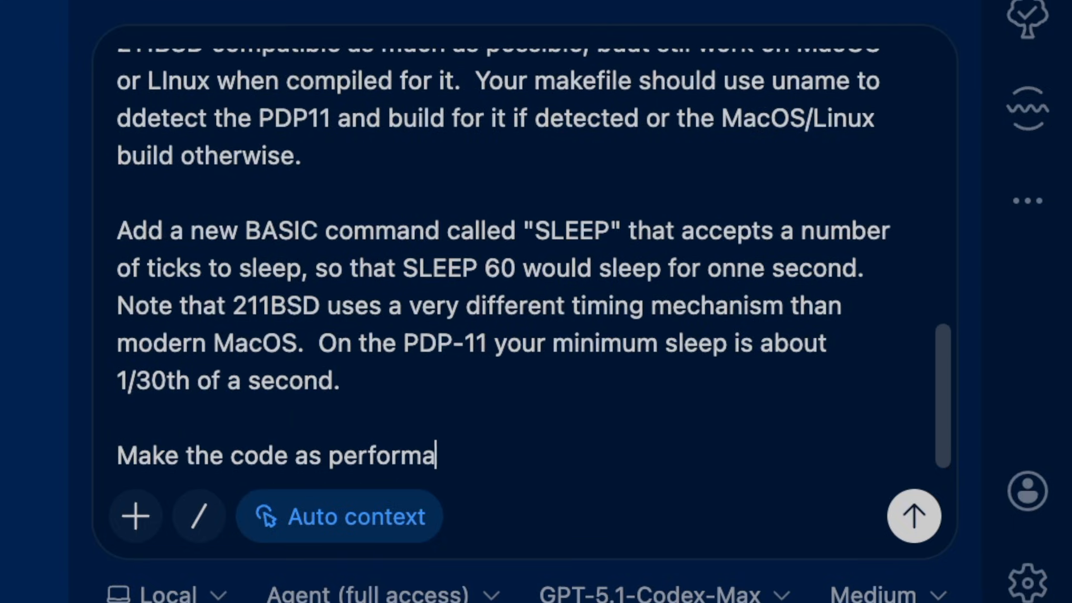
pyautogui.write('nce as poossible when executing script.  Code size is also an issue, as it would be nice if the code could fit i')
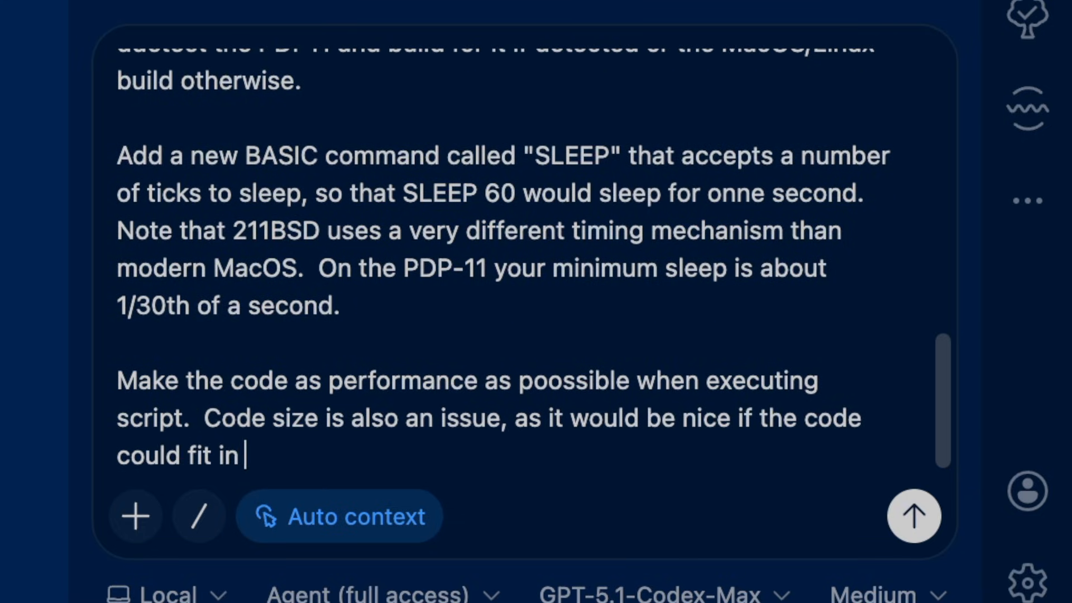
pyautogui.write('non-s')
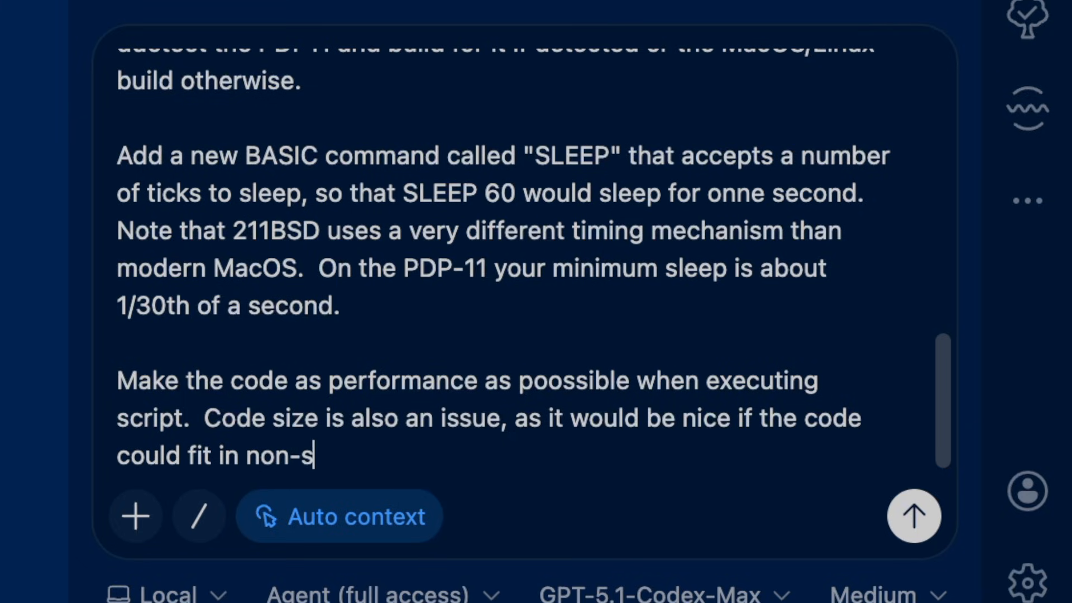
pyautogui.write('plit I/D space.')
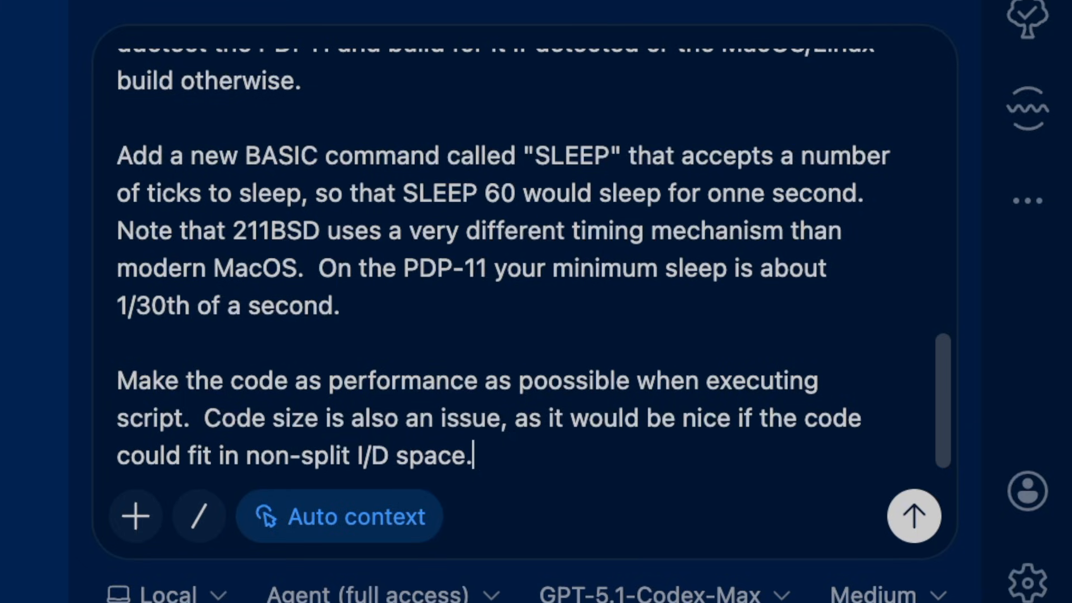
pyautogui.write('Use dynamic alloca')
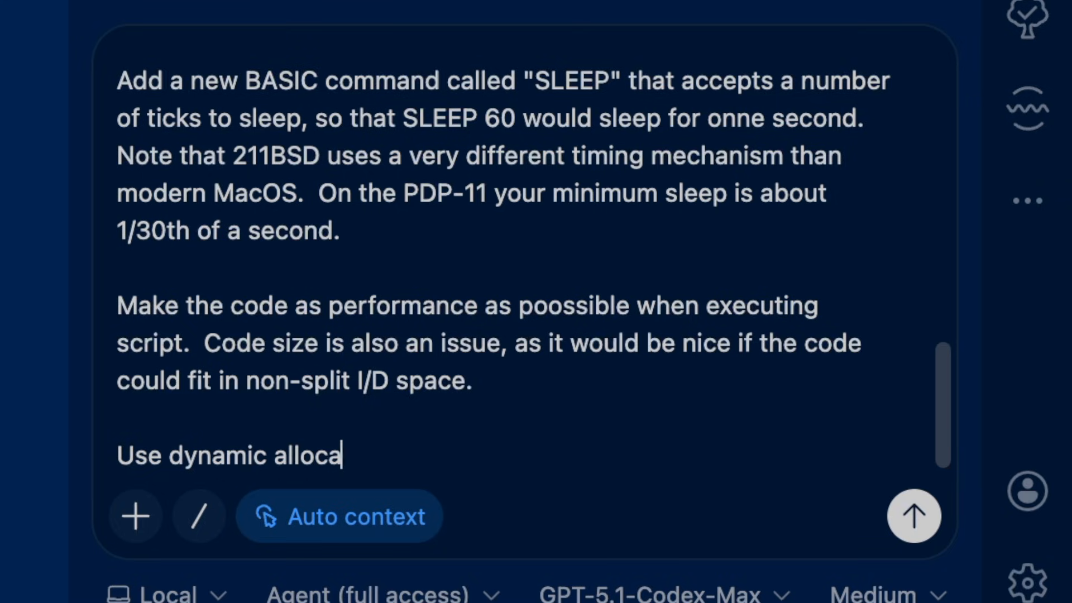
pyautogui.write('tion wherever practical (ie')
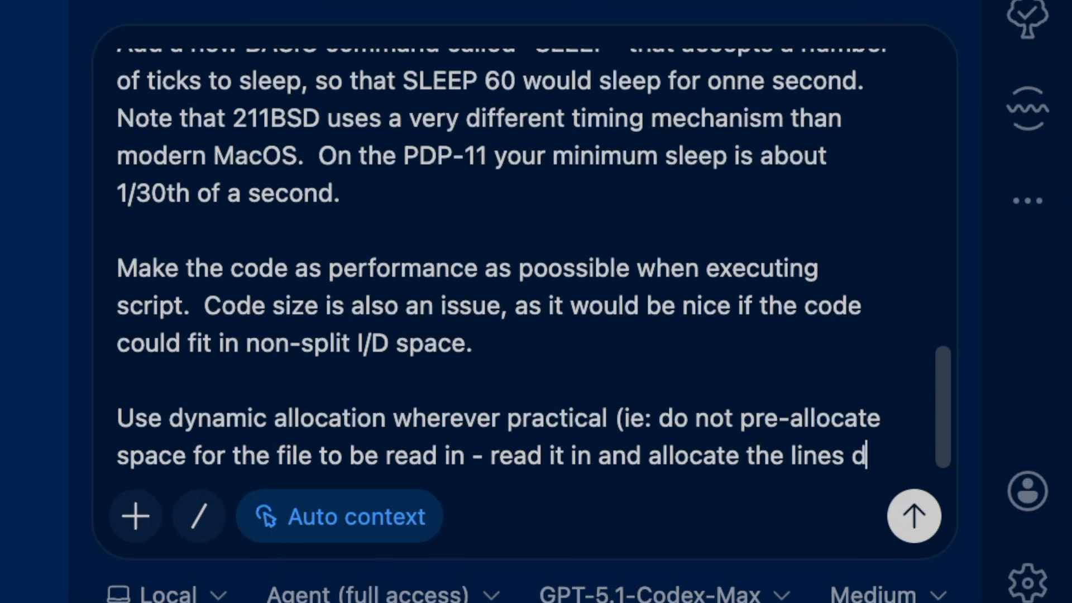
pyautogui.write('ynamically as you go, etc).')
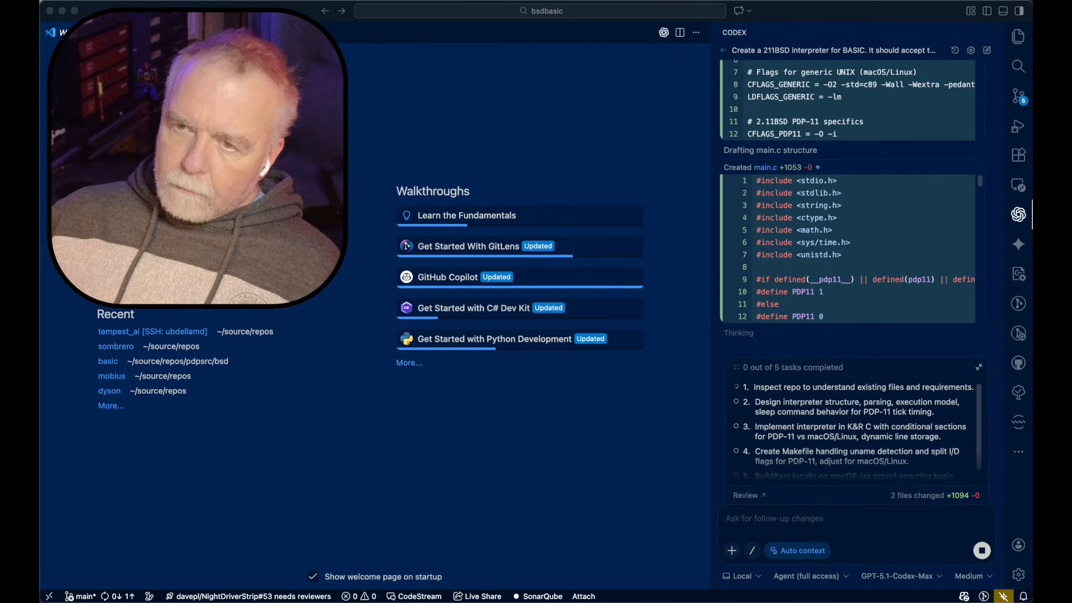
# Step: Review main.c's PDP11 macro and function prototypes, then read Codex's completion summary
pyautogui.click(1019, 38)
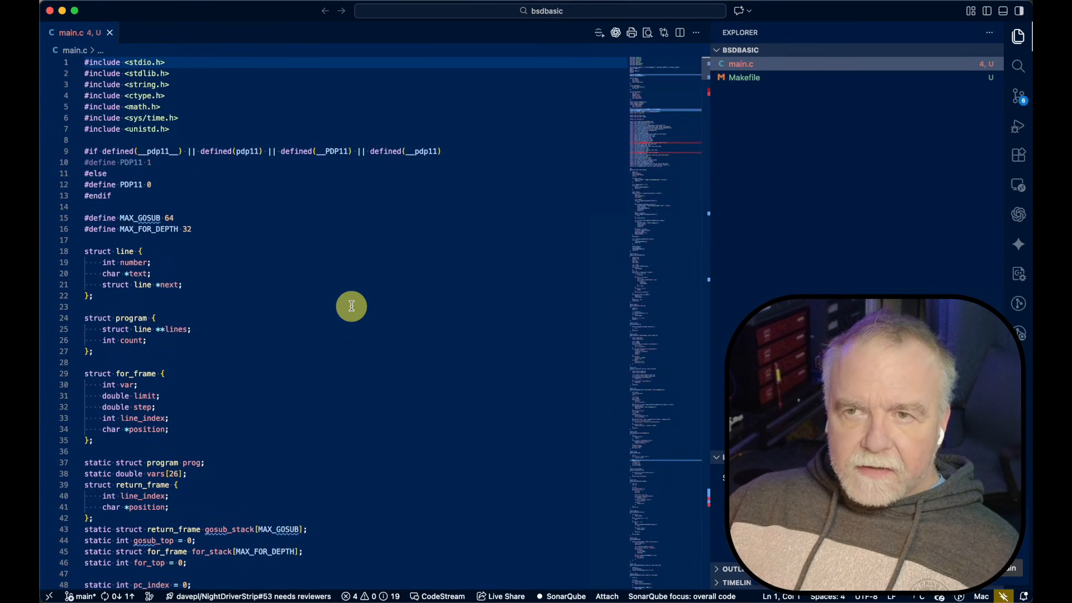
pyautogui.moveTo(399, 273)
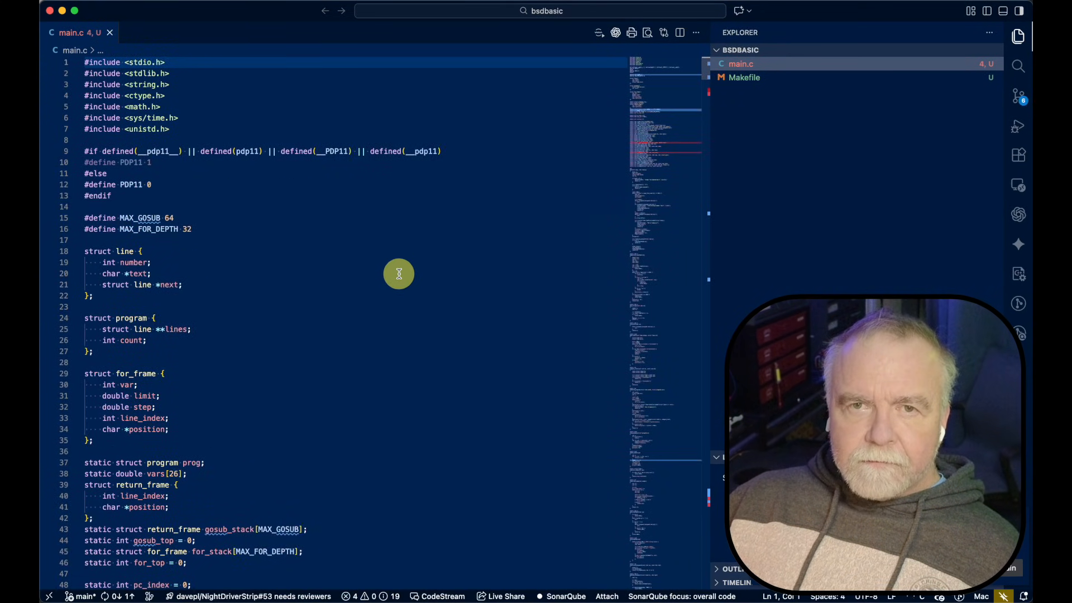
pyautogui.moveTo(167, 128)
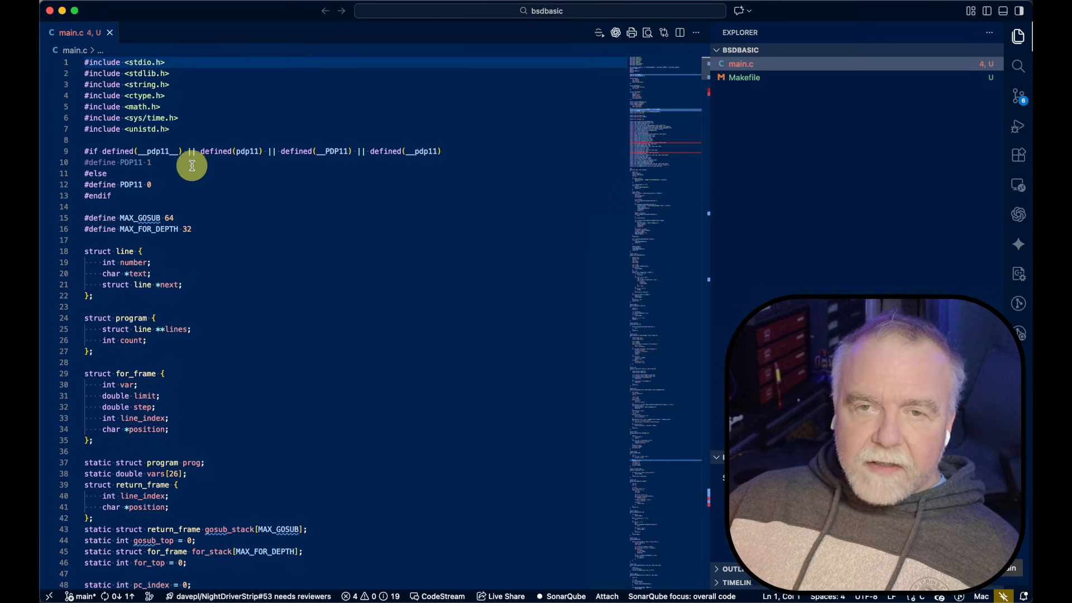
pyautogui.moveTo(415, 151)
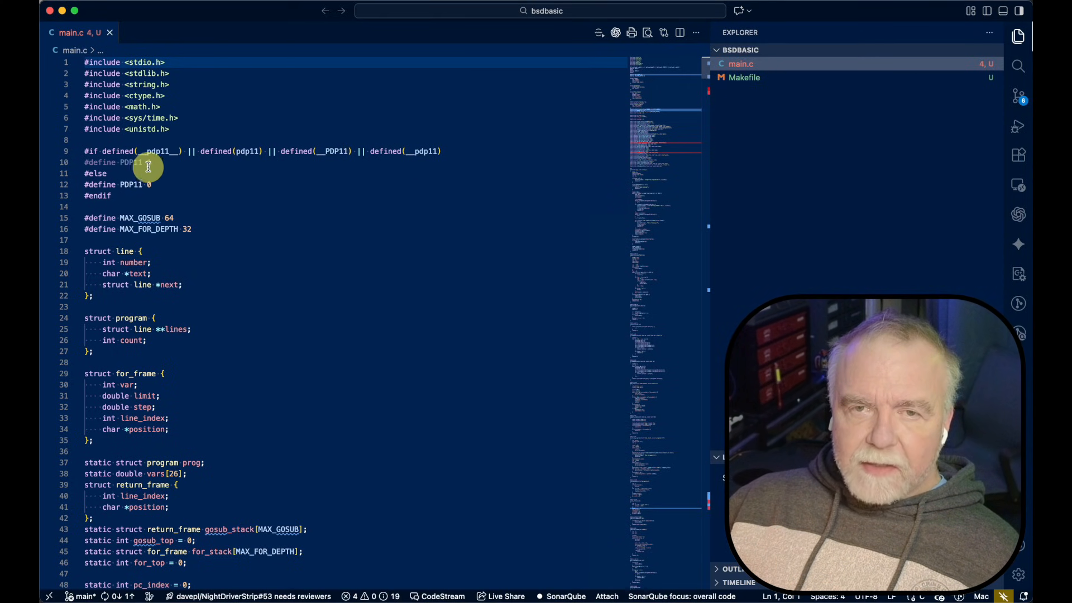
pyautogui.doubleClick(129, 184)
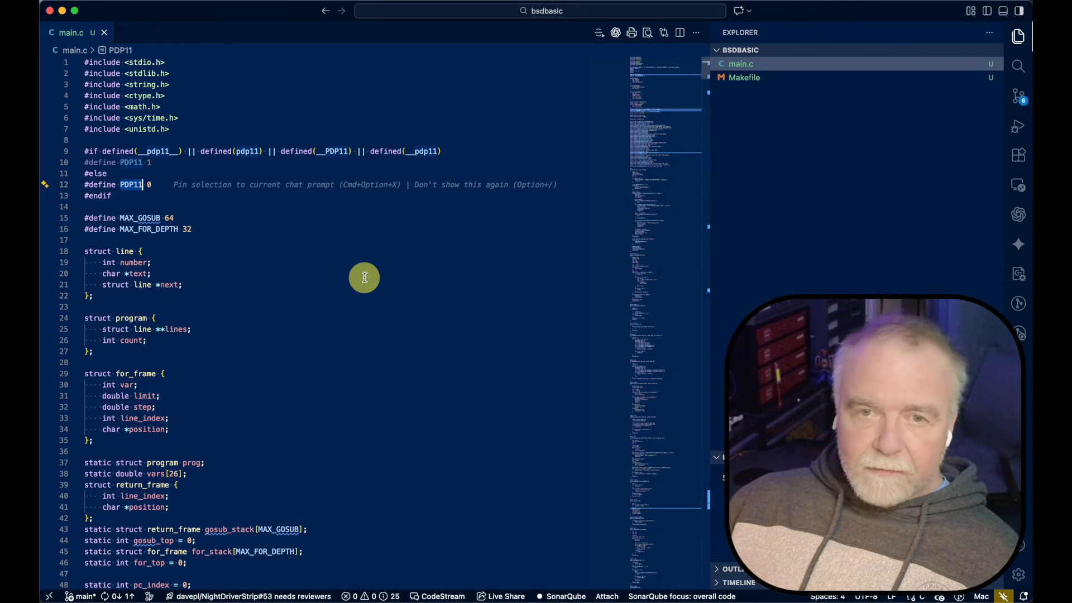
pyautogui.scroll(-3)
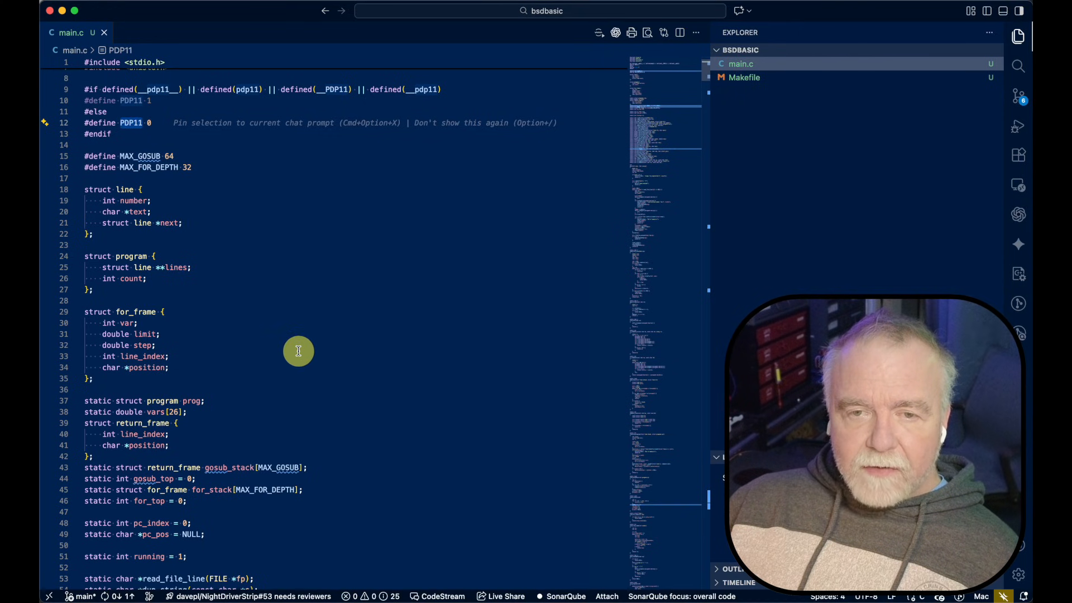
pyautogui.scroll(-3)
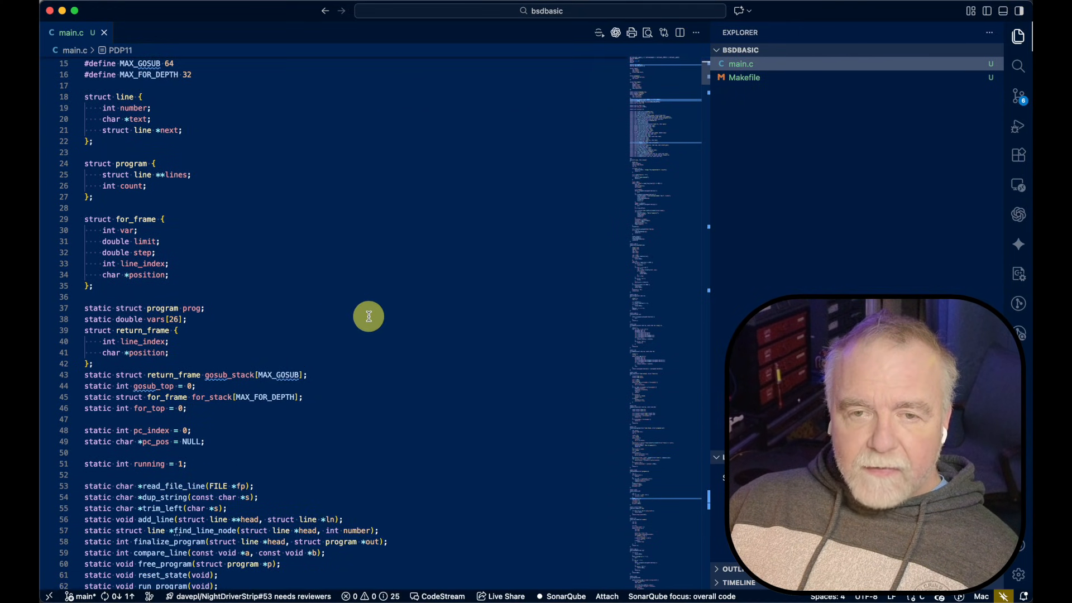
pyautogui.scroll(-3)
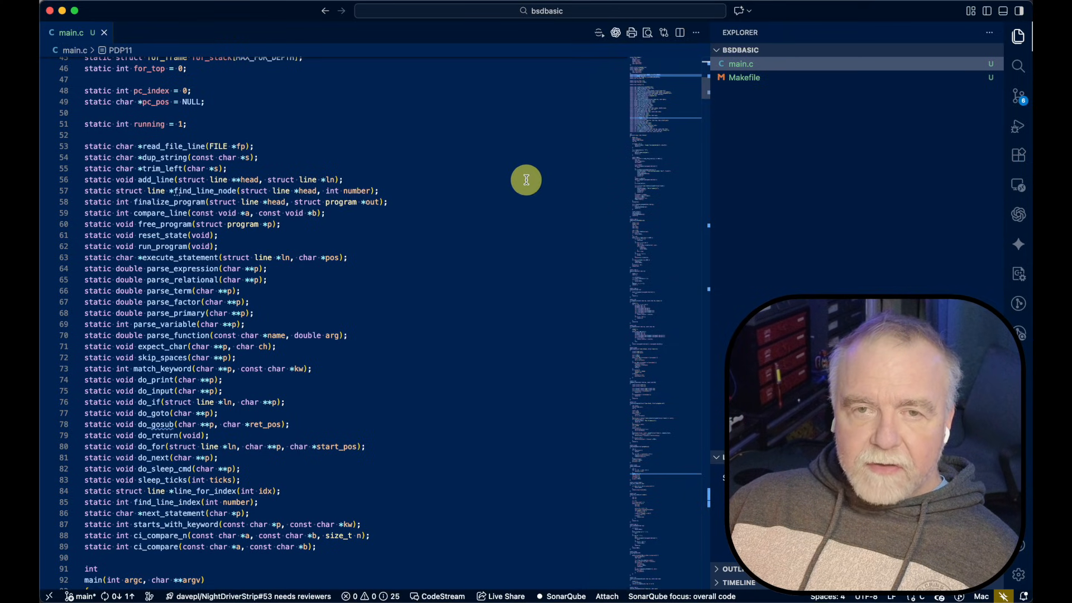
pyautogui.moveTo(191, 202)
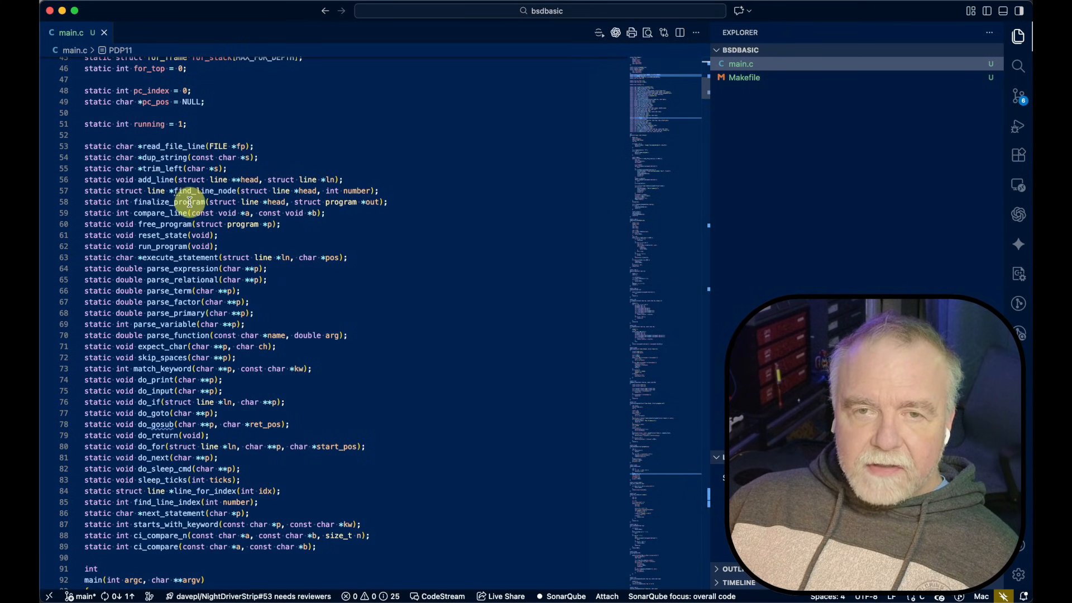
pyautogui.moveTo(259, 239)
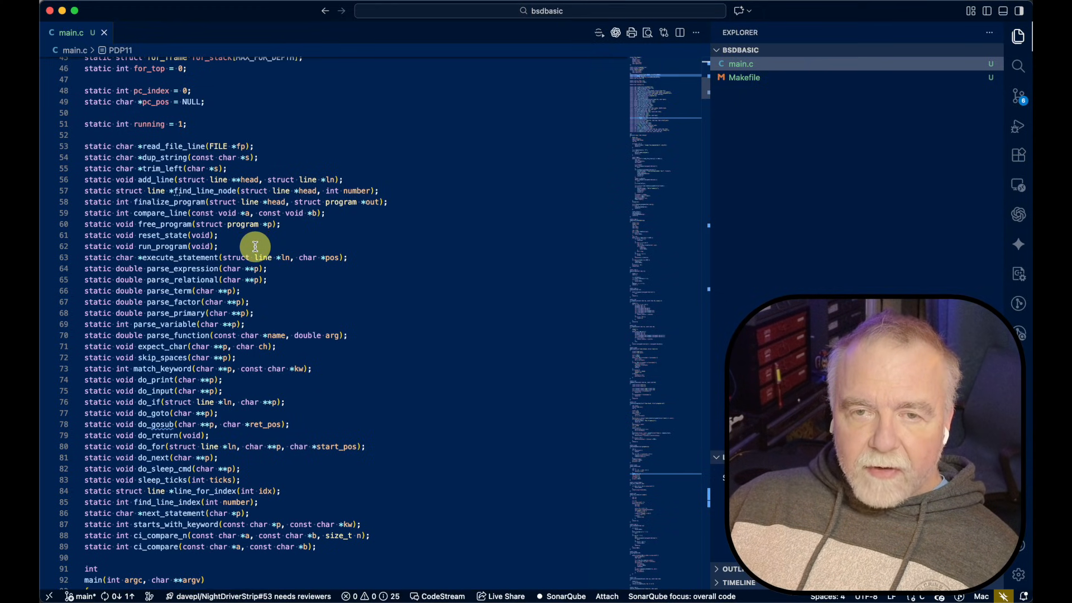
pyautogui.moveTo(296, 275)
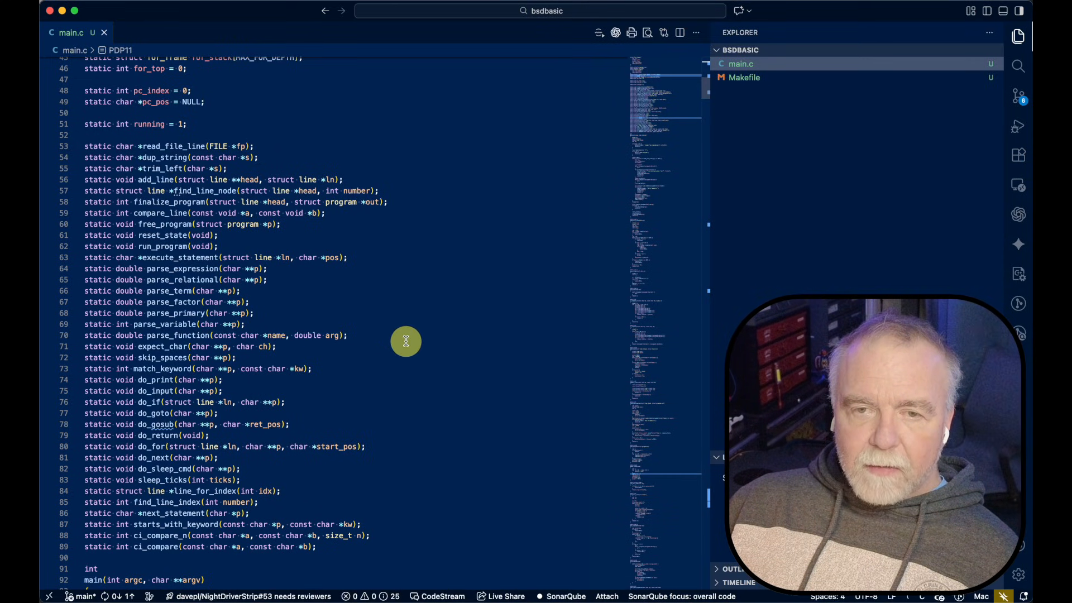
pyautogui.moveTo(470, 309)
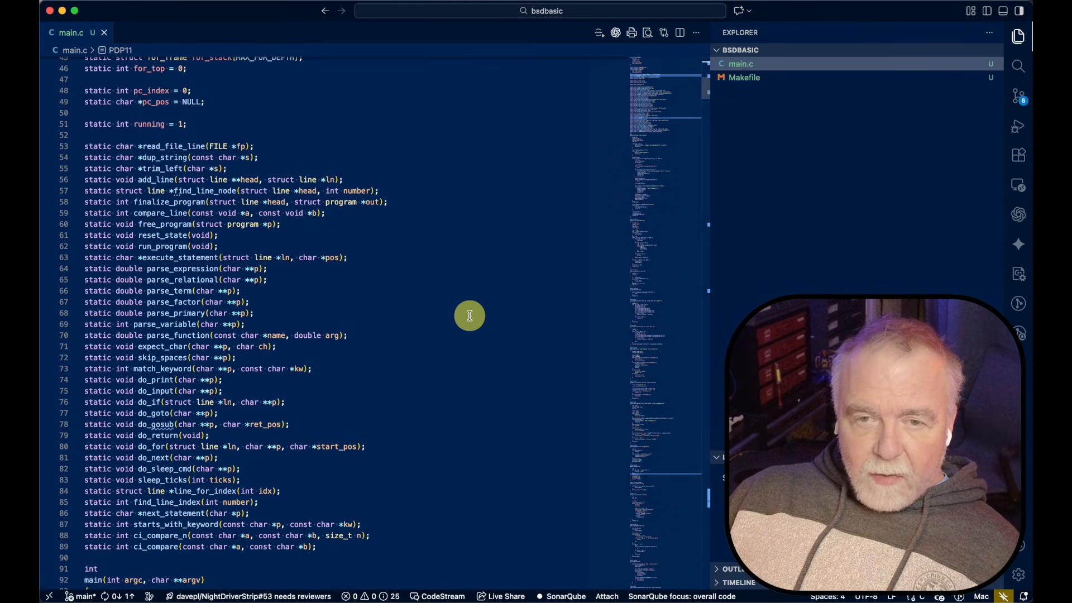
pyautogui.moveTo(382, 299)
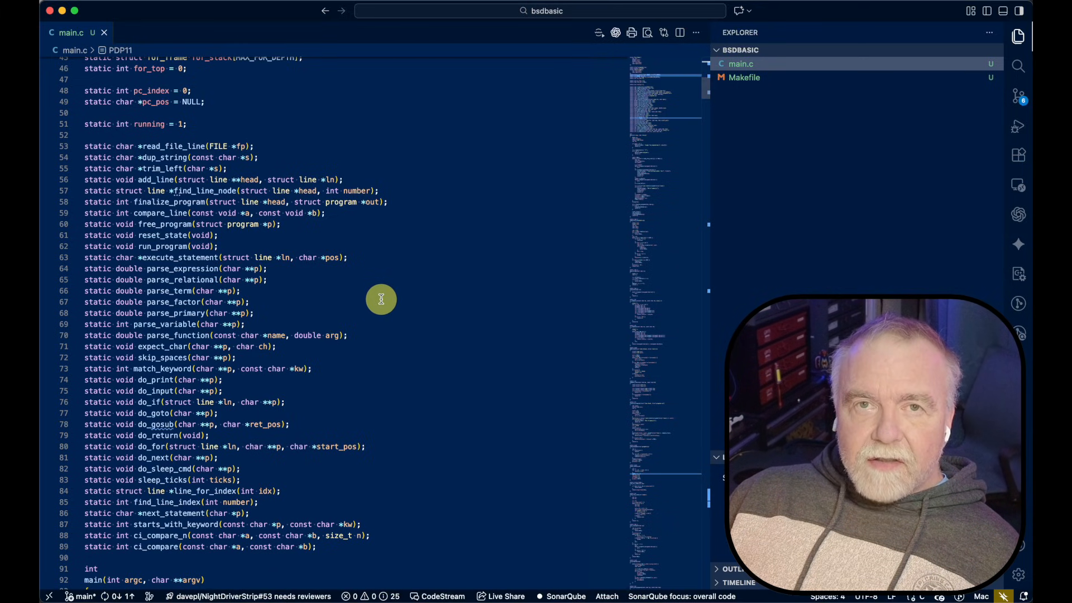
pyautogui.moveTo(391, 327)
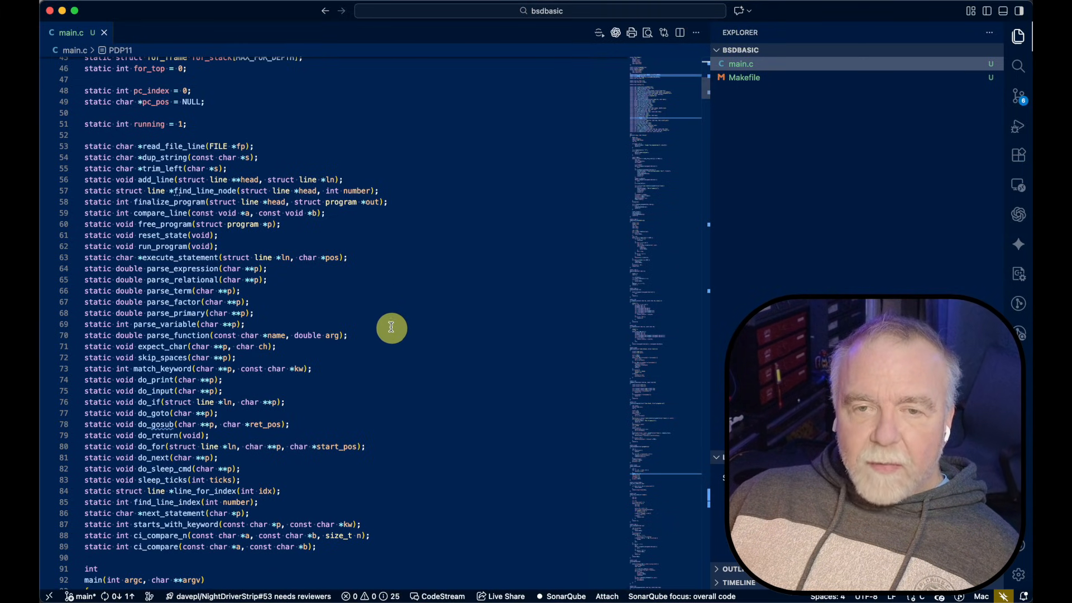
pyautogui.moveTo(240, 380)
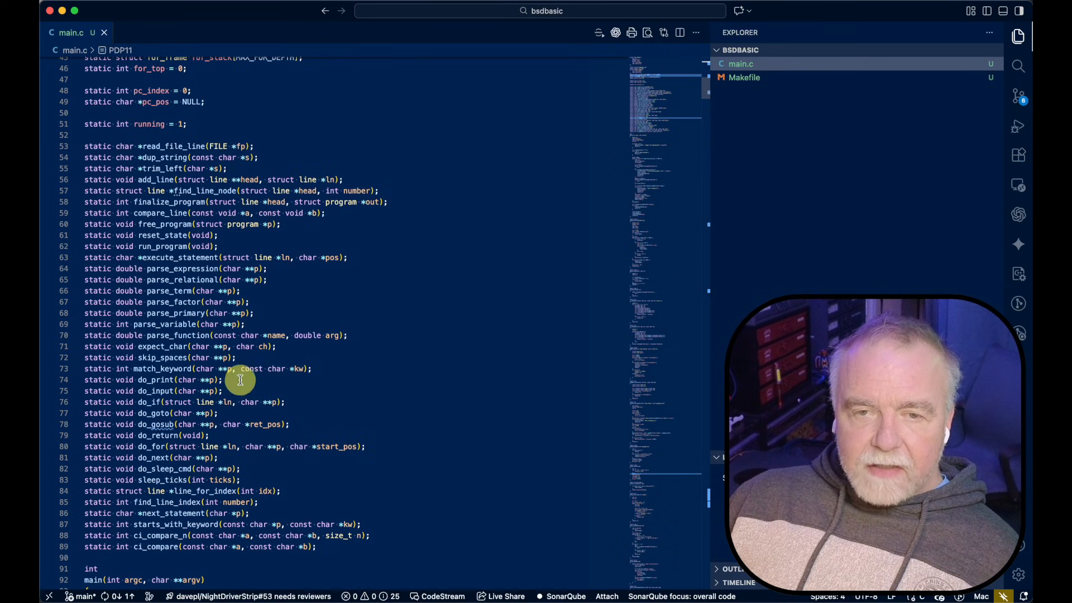
pyautogui.moveTo(313, 429)
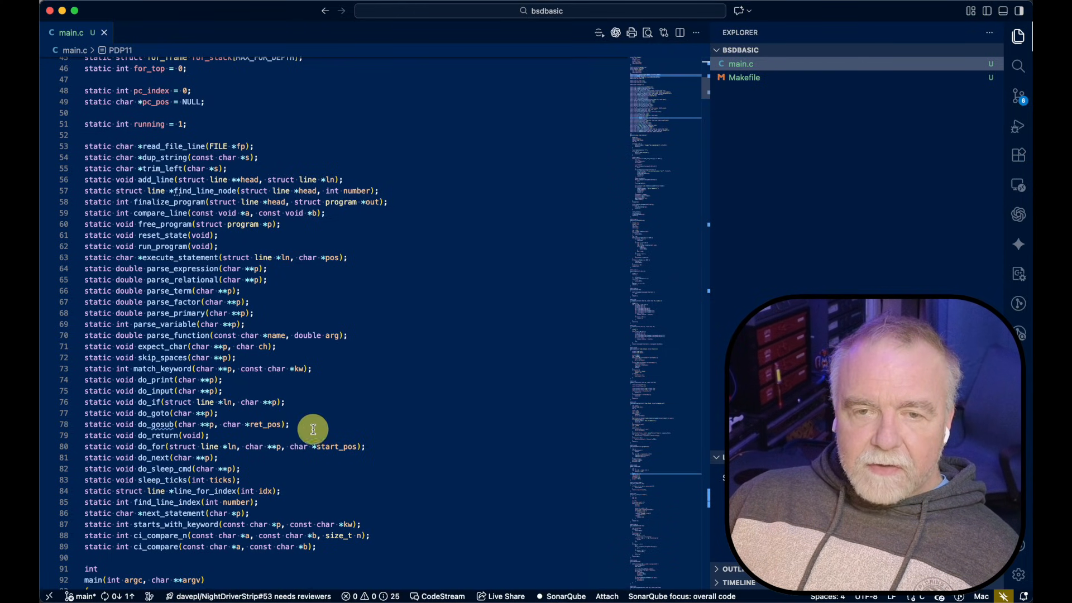
pyautogui.moveTo(424, 399)
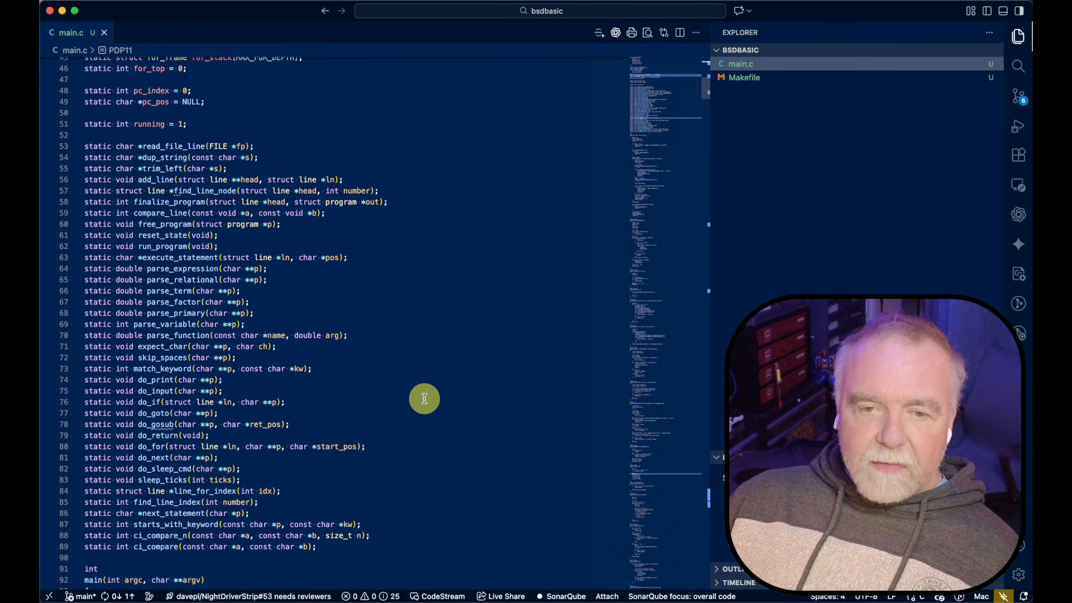
pyautogui.scroll(-3)
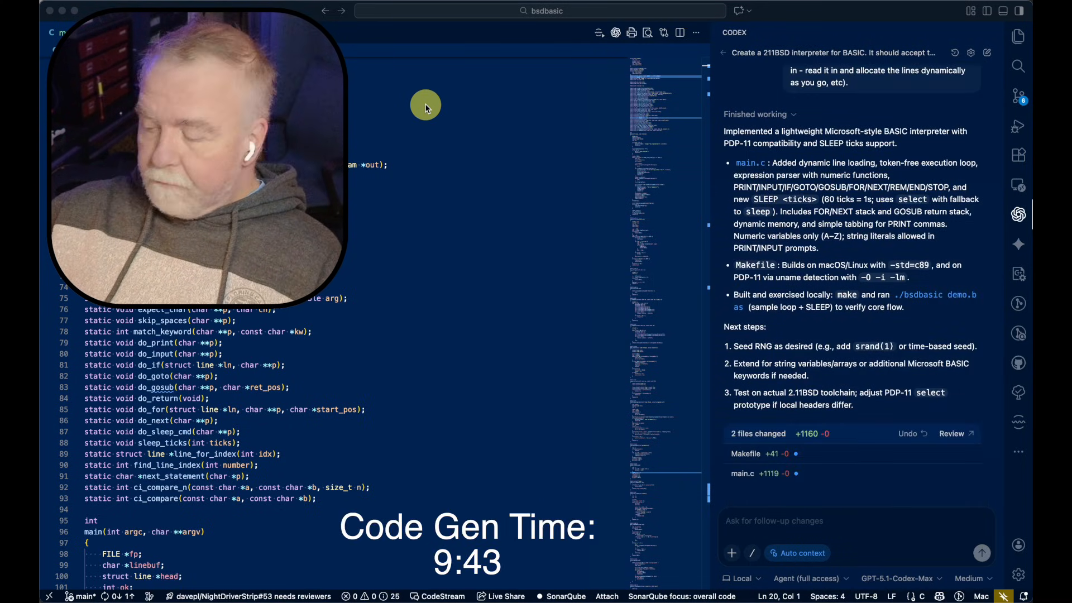
pyautogui.moveTo(602, 424)
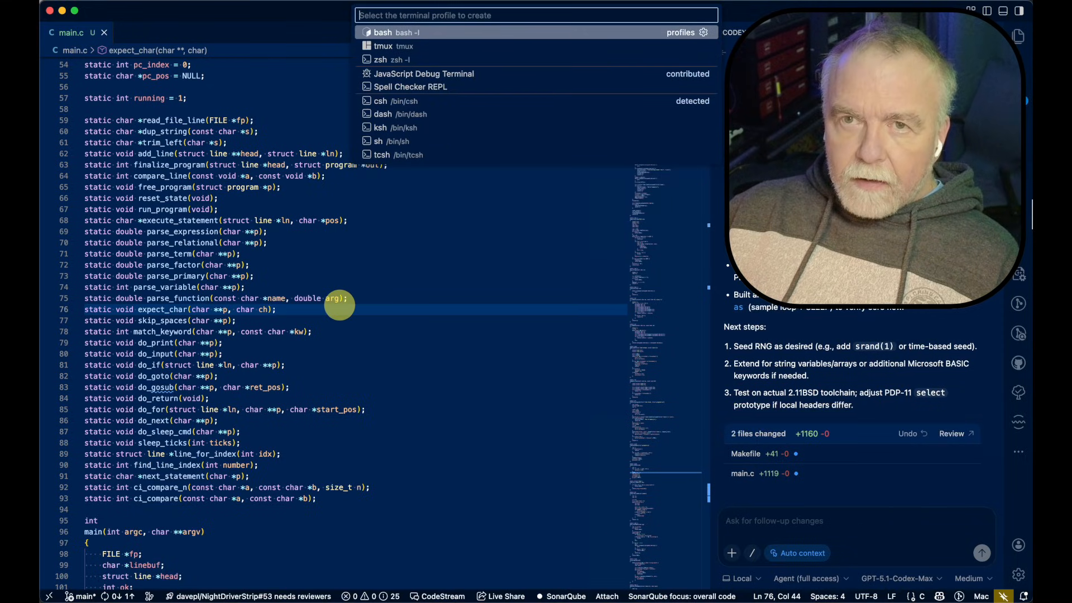
# Step: In a new bash terminal, build and run ./bsdbasic demo.bas (HELLO 1–3, DONE), then cat demo.bas
pyautogui.click(383, 32)
pyautogui.write('./basbasic')
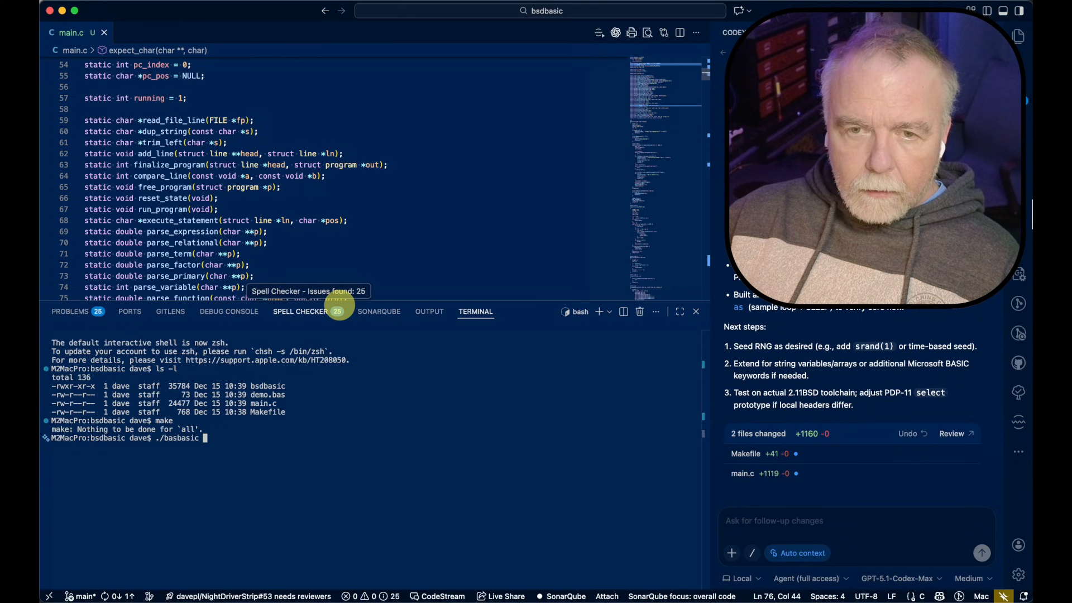
pyautogui.write('dme')
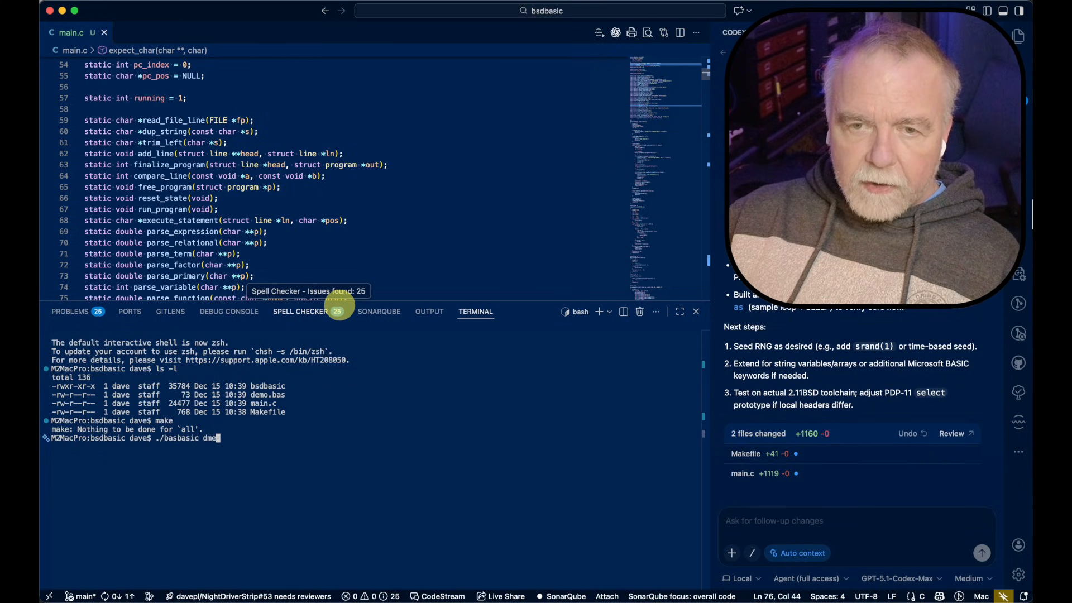
pyautogui.write('o.bas')
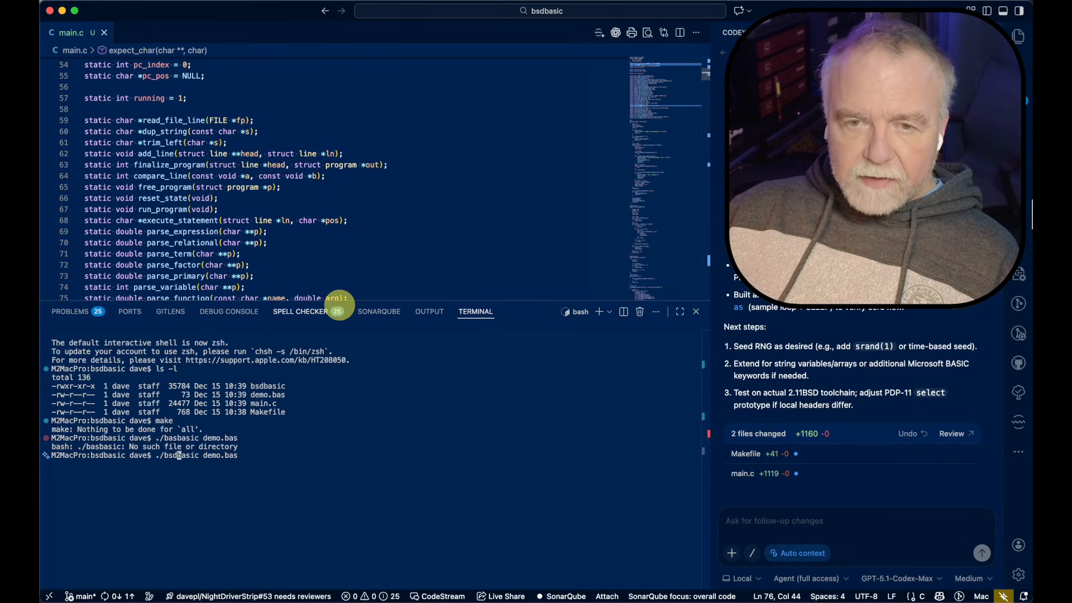
pyautogui.press('Return')
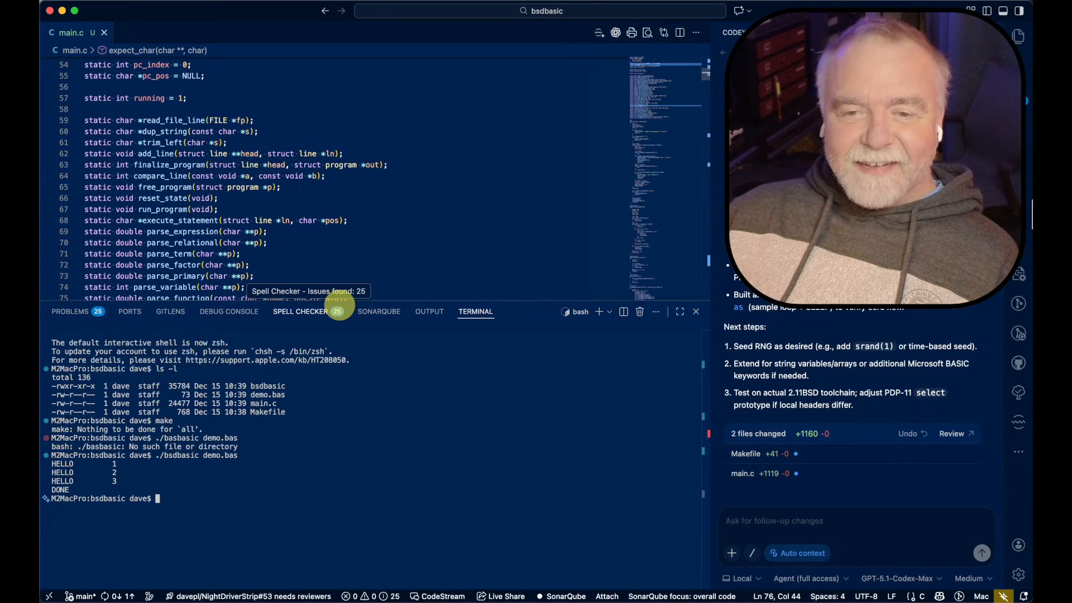
pyautogui.write('cat demo.bas')
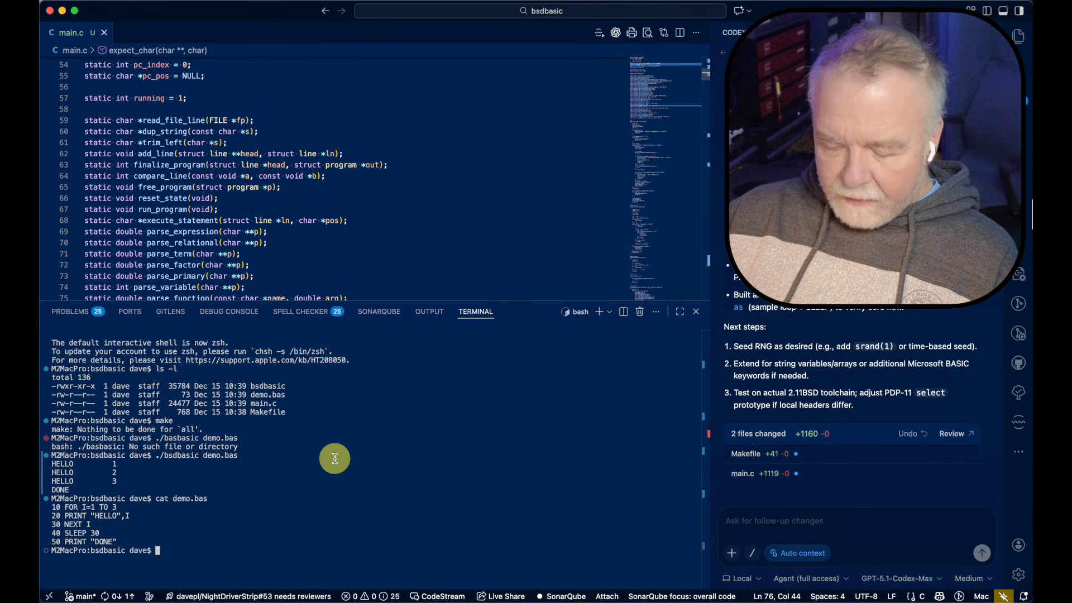
# Step: Write sine.bas in nano: a FOR loop printing '*' at TAB(40+40*SIN(A)) with NEXT A, and save it
pyautogui.write('nano')
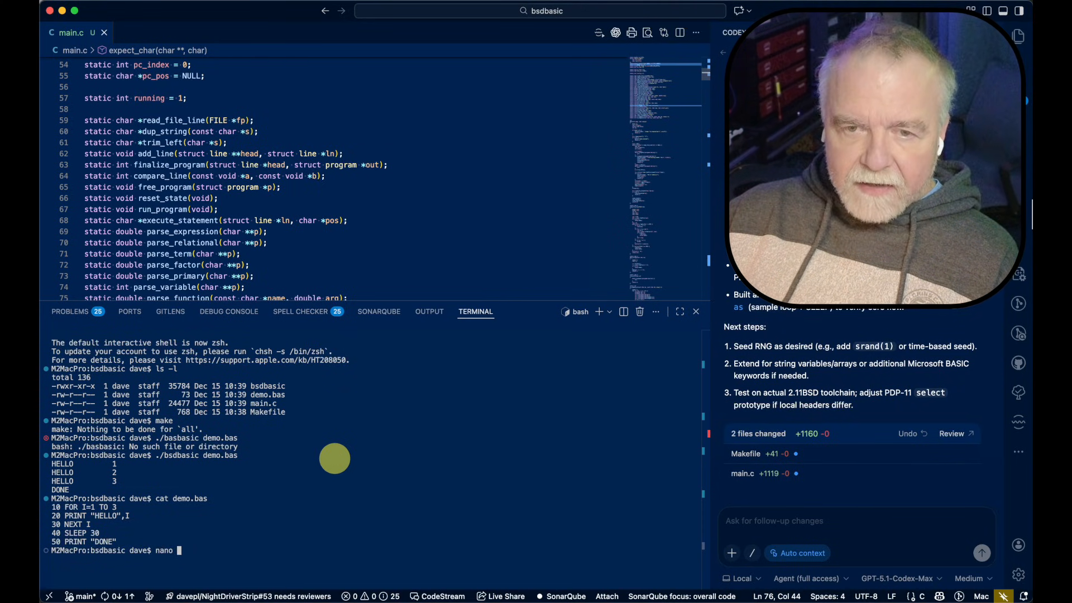
pyautogui.write('pro')
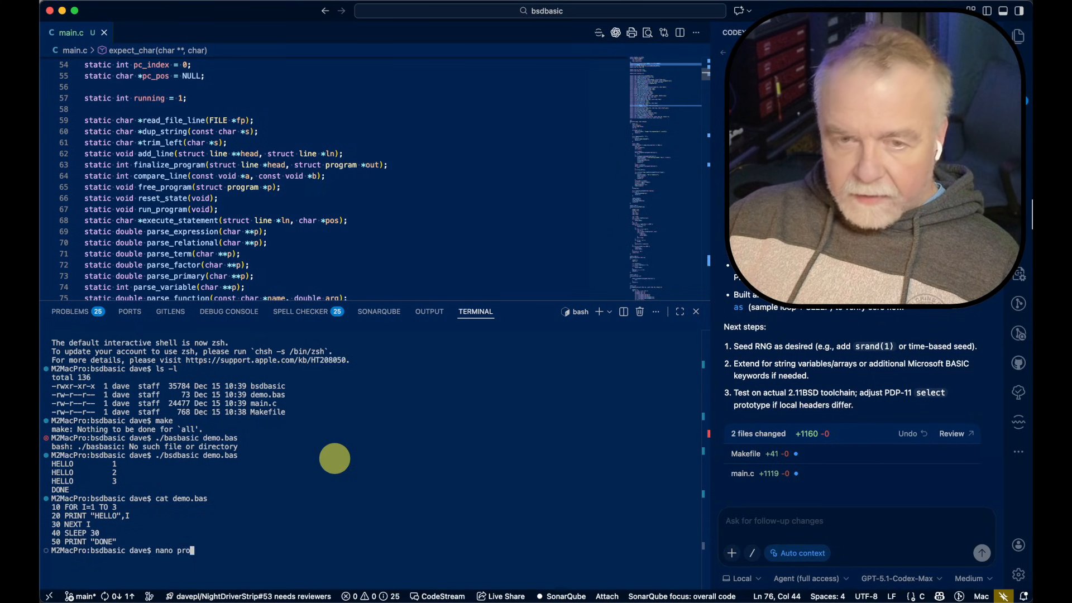
pyautogui.write('sine.bas')
pyautogui.write('10 for')
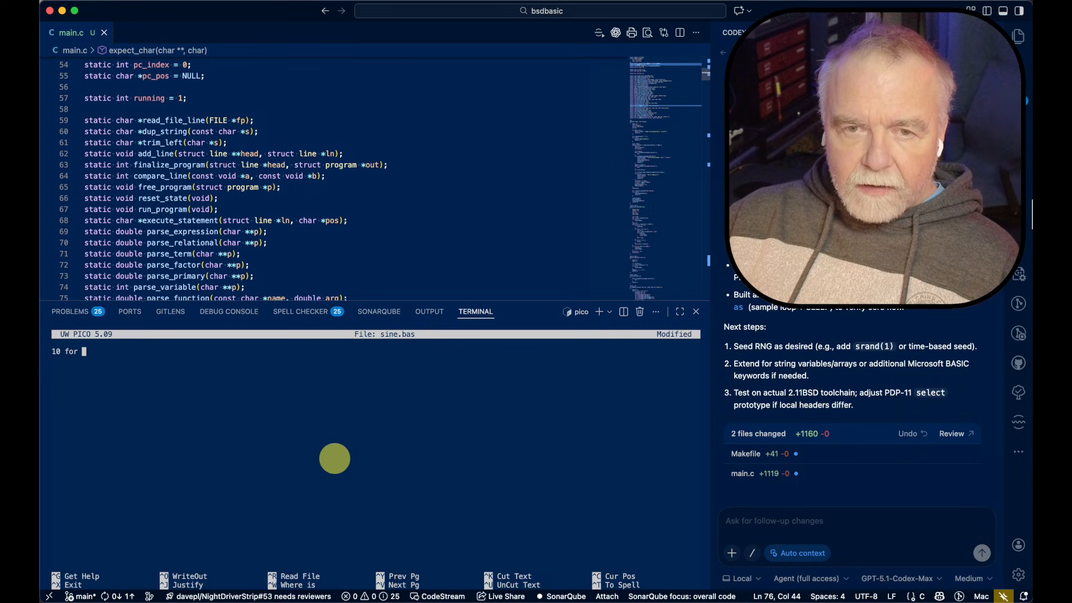
pyautogui.write('a = 1 to 100000 step .2')
pyautogui.write('20 prin')
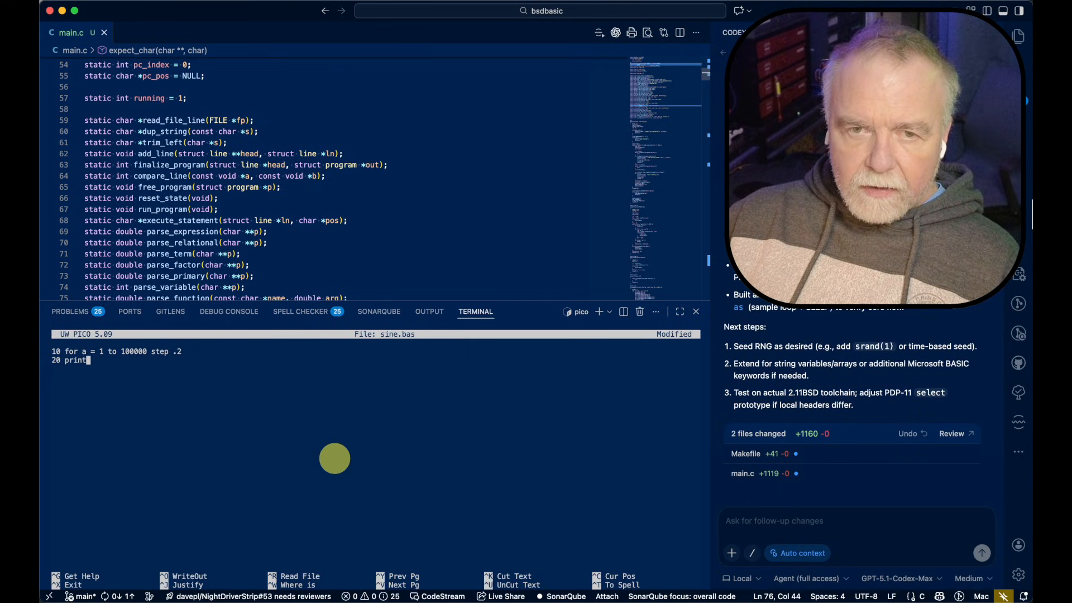
pyautogui.write('tab(40 + 40*')
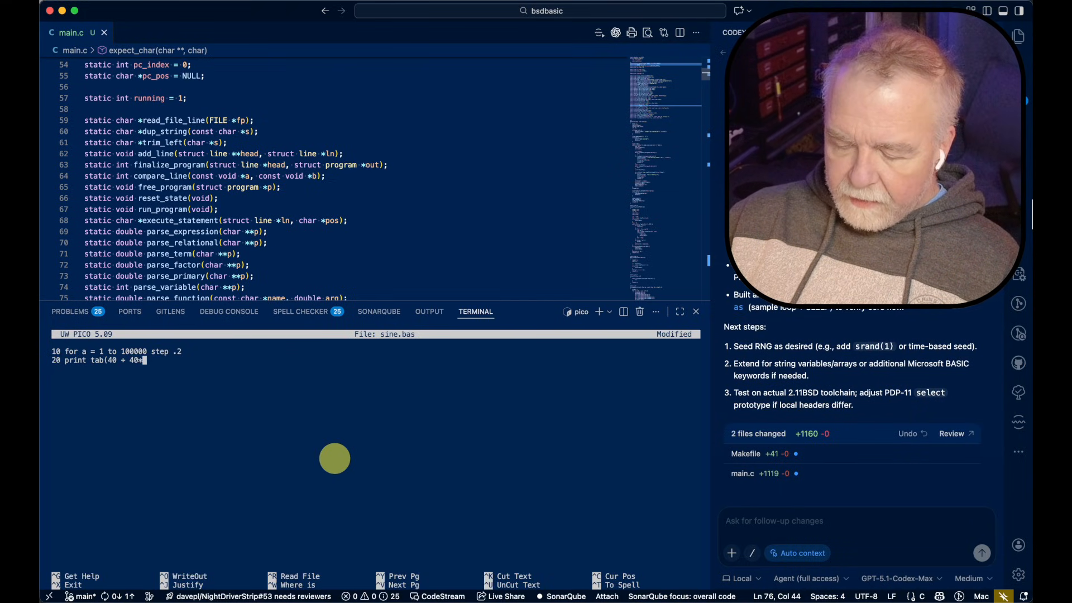
pyautogui.write('sin(a')
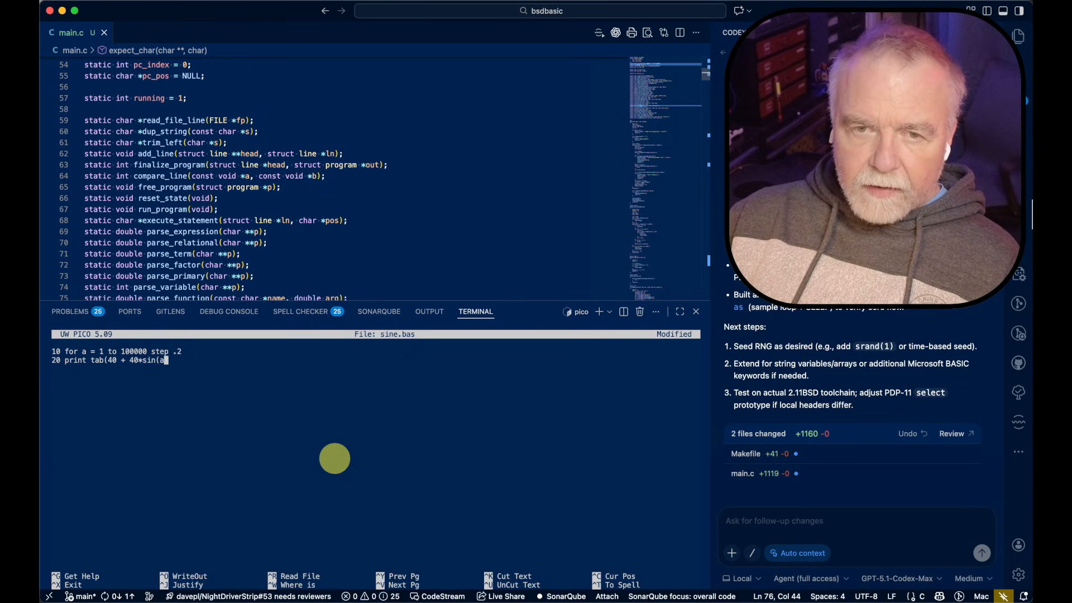
pyautogui.write('));"*')
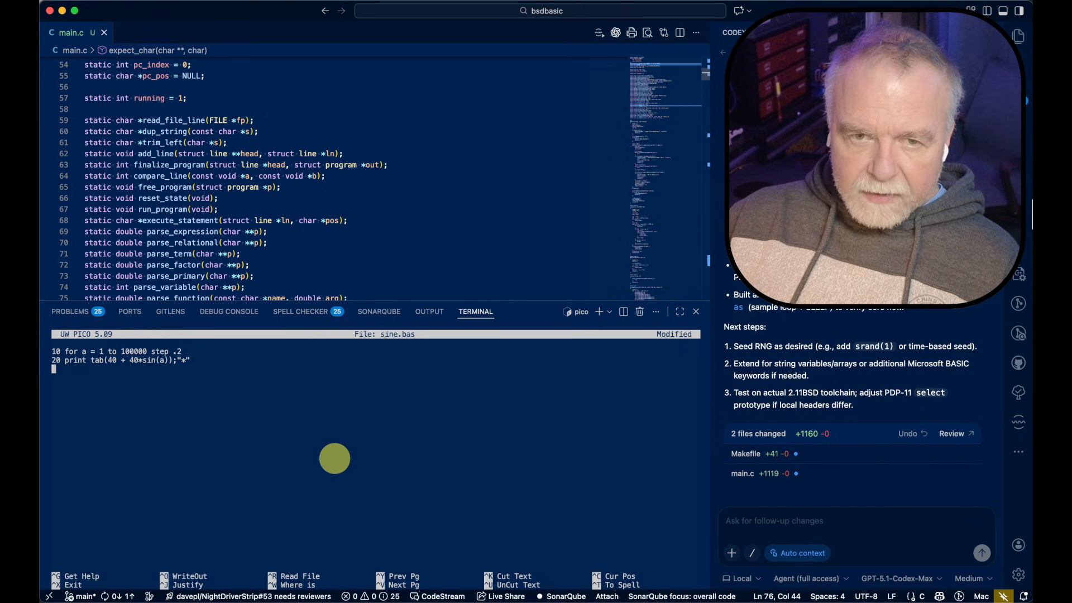
pyautogui.write('30 next a')
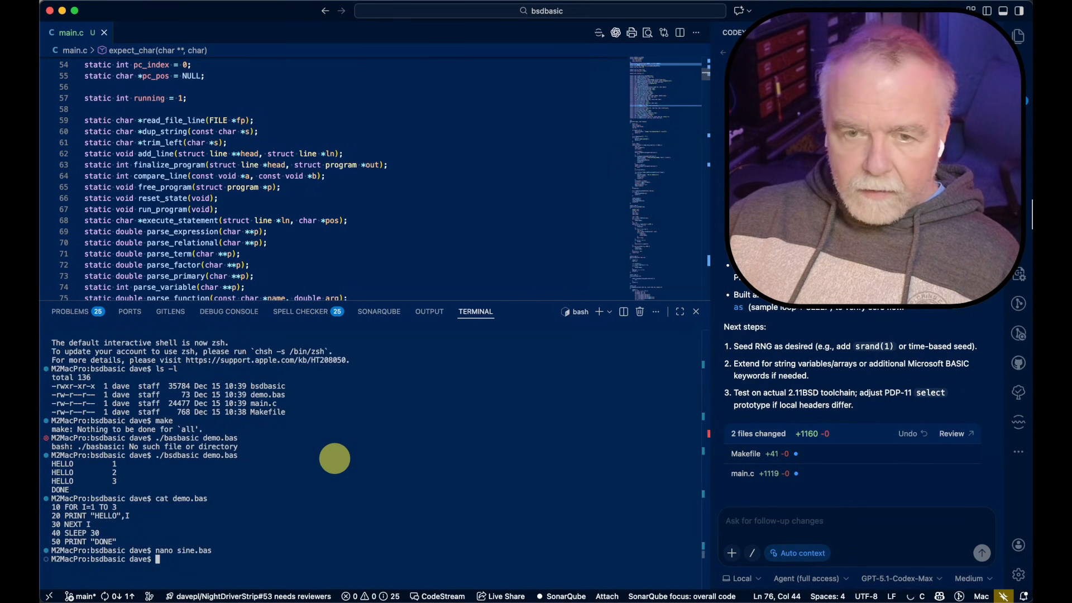
pyautogui.write('./bsdbasic demo.')
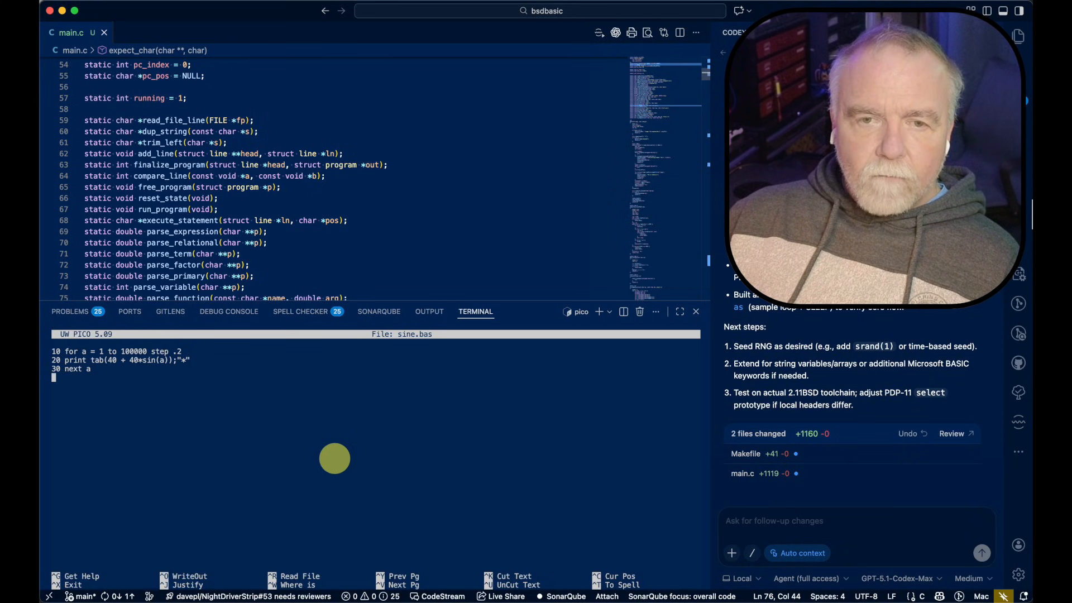
pyautogui.press('Backspace')
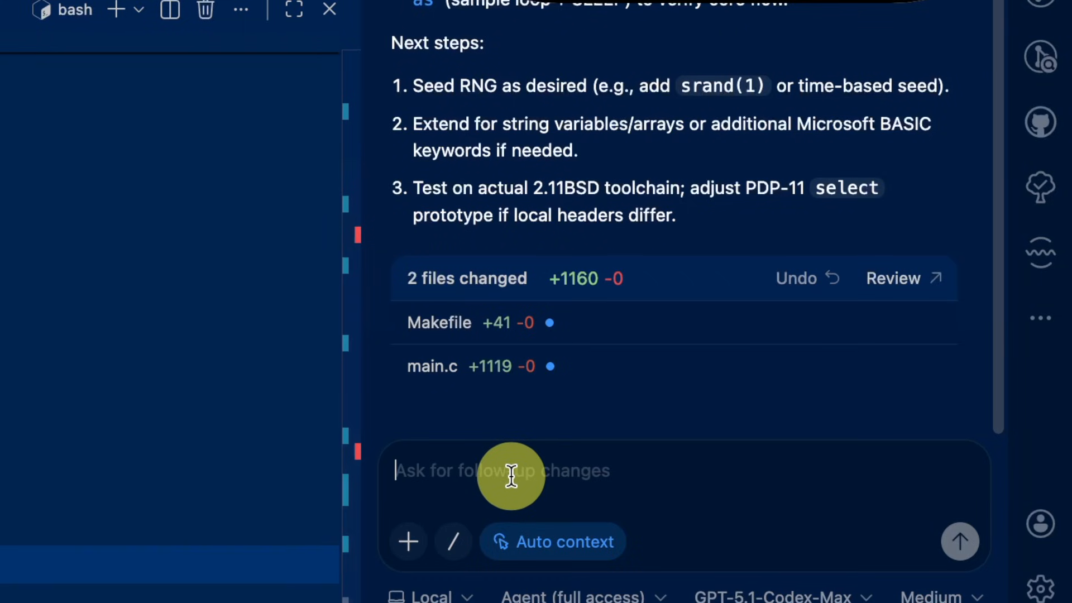
# Step: Send Codex a follow-up asking for TAB() support so sine.bas can run
pyautogui.write('Mine sine.bas p')
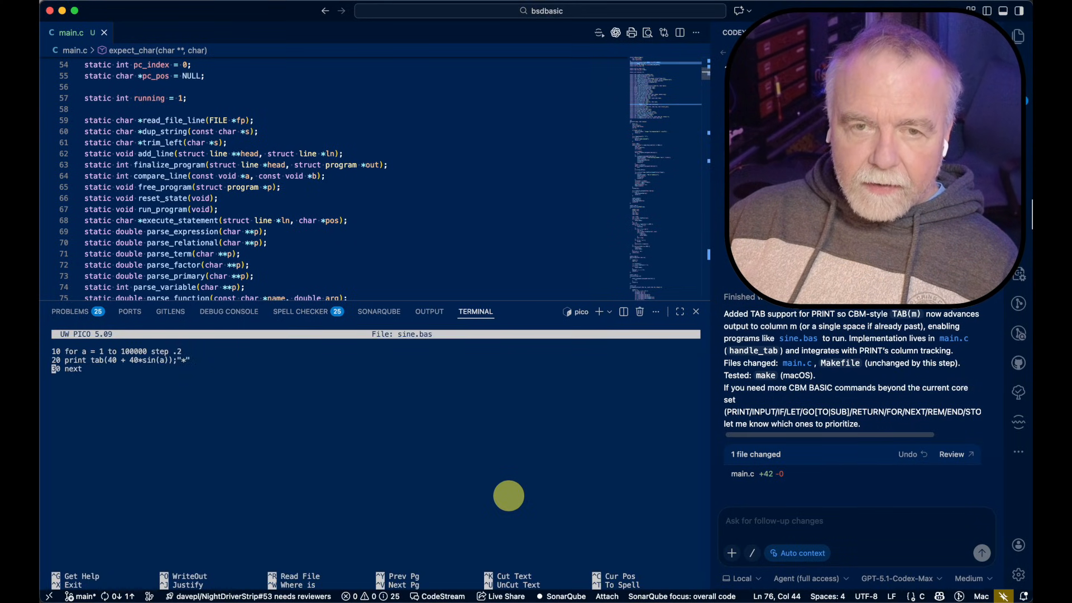
# Step: Add a line 25 SLEEP to sine.bas before running it to draw the asterisk wave
pyautogui.write('25 sle')
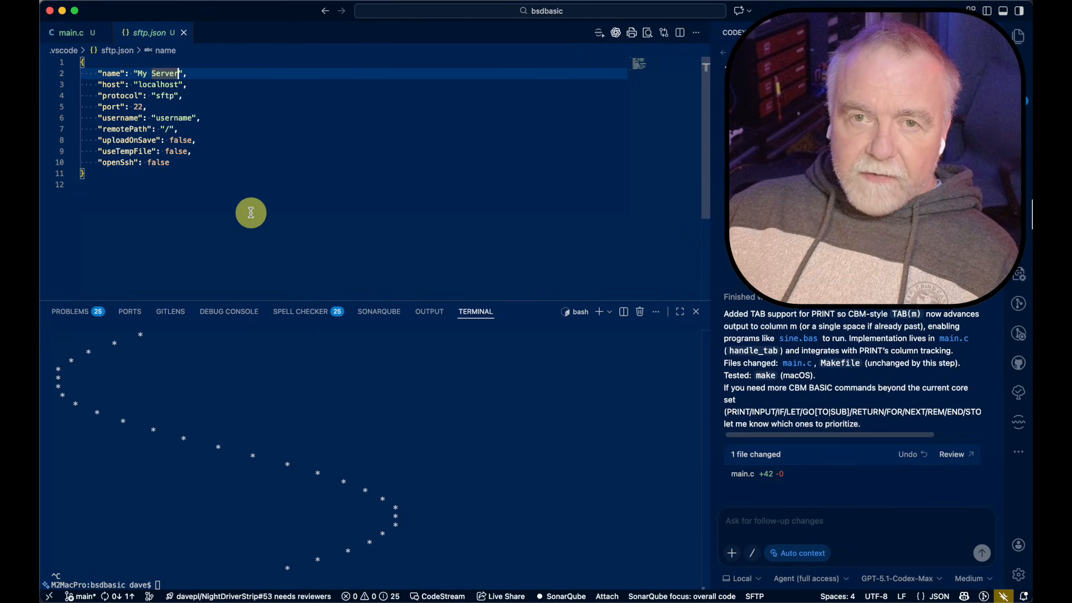
# Step: Set sftp.json for host simpdp over FTP with remotePath /dave/source/repos/pdpsrc/bsd/bsdbasic and upload-on-save
pyautogui.write('s')
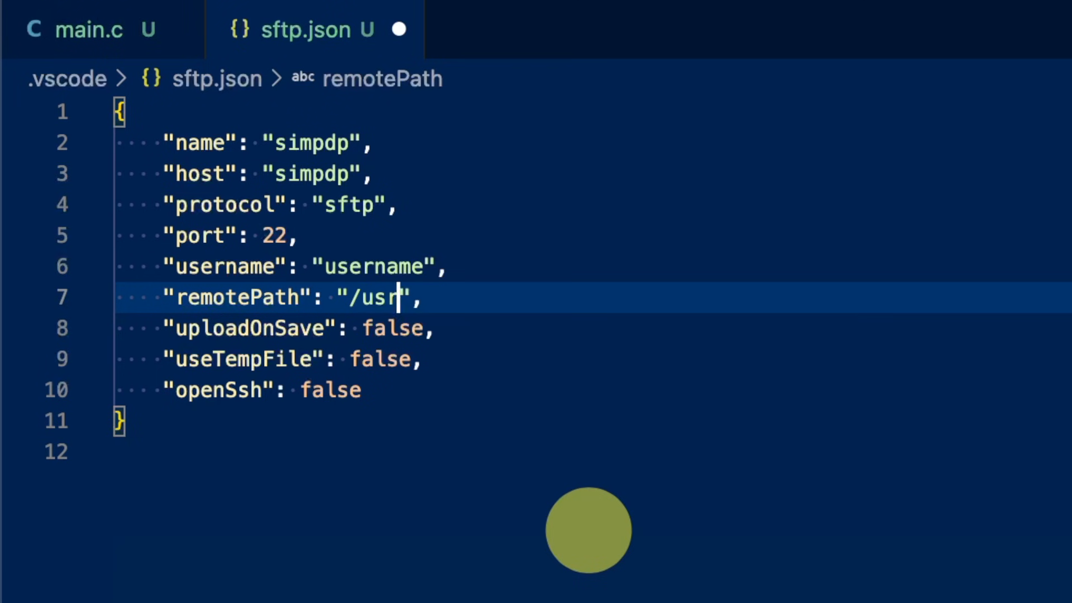
pyautogui.write('/dave/source/repos/pdpsrc/bsd/bsdbasic/')
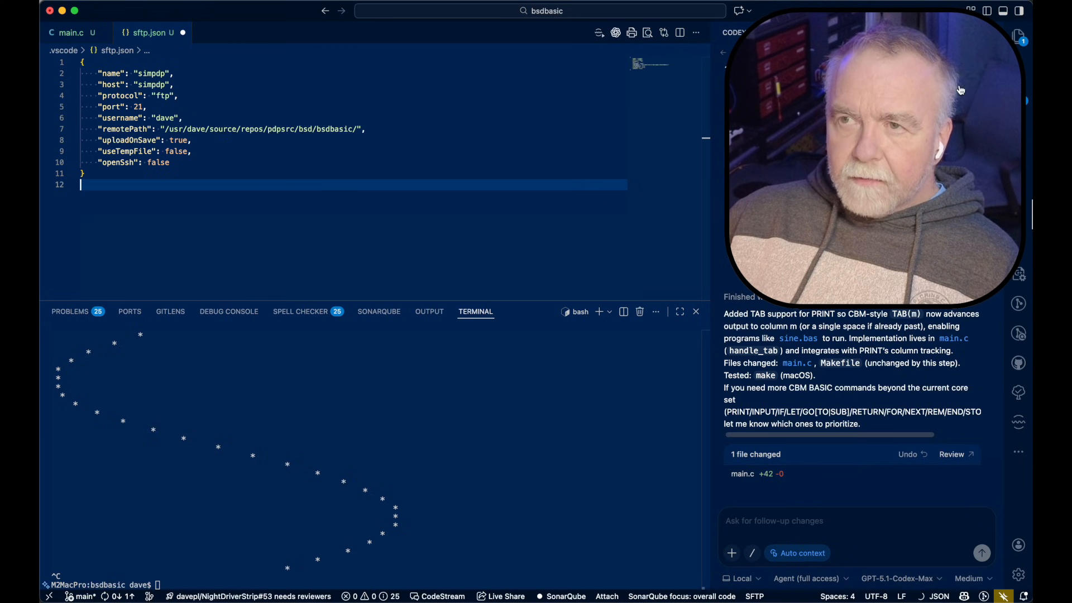
pyautogui.click(71, 33)
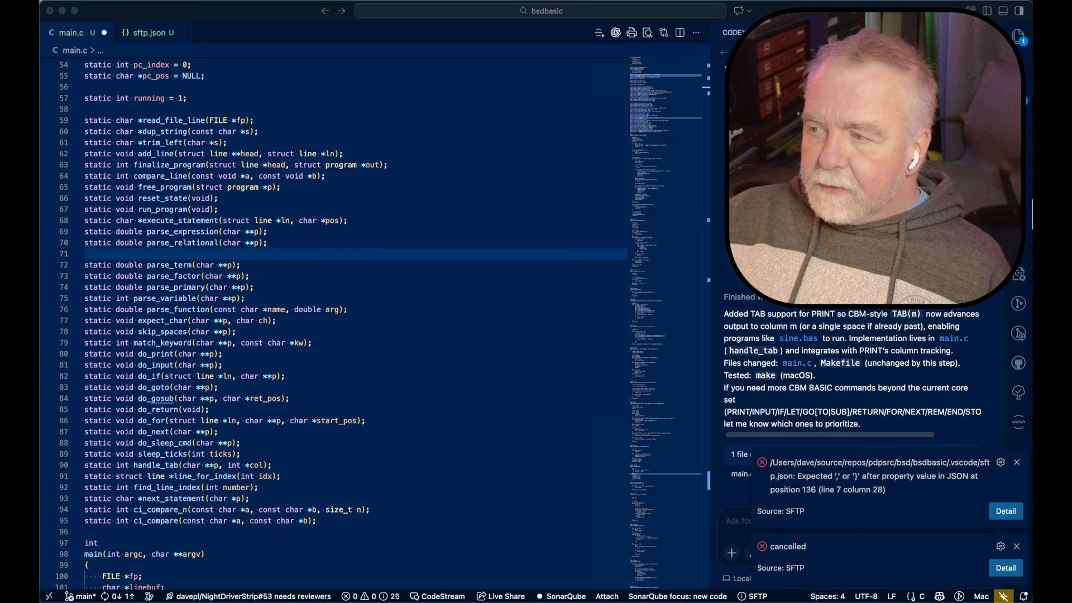
# Step: Create a new terminal from the Command Palette and telnet to simpdp
pyautogui.click(465, 453)
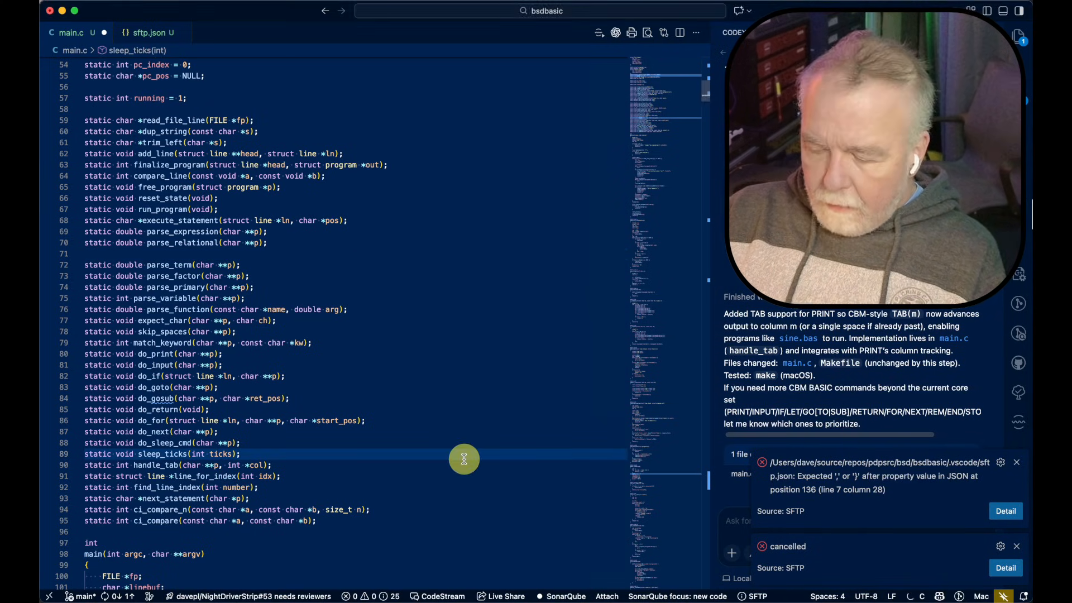
pyautogui.press('cmd+shift+p')
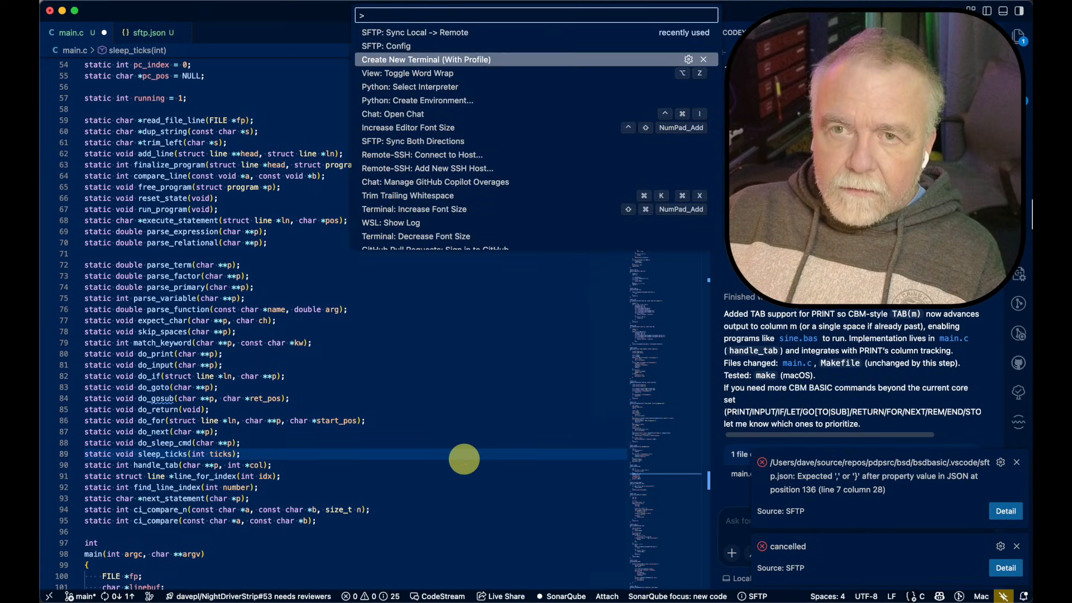
pyautogui.click(426, 59)
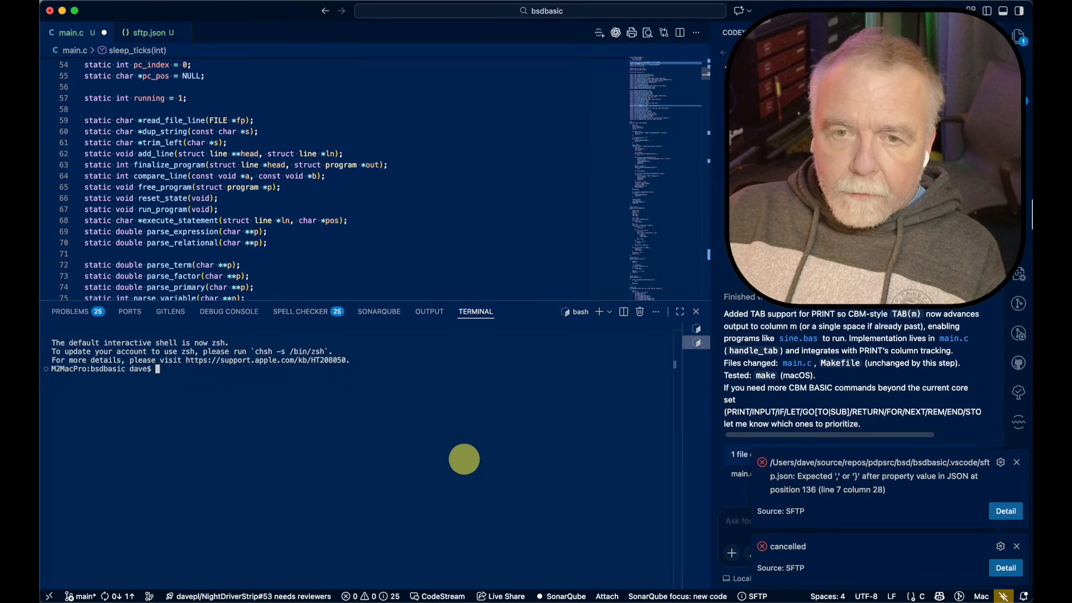
pyautogui.write('telnet')
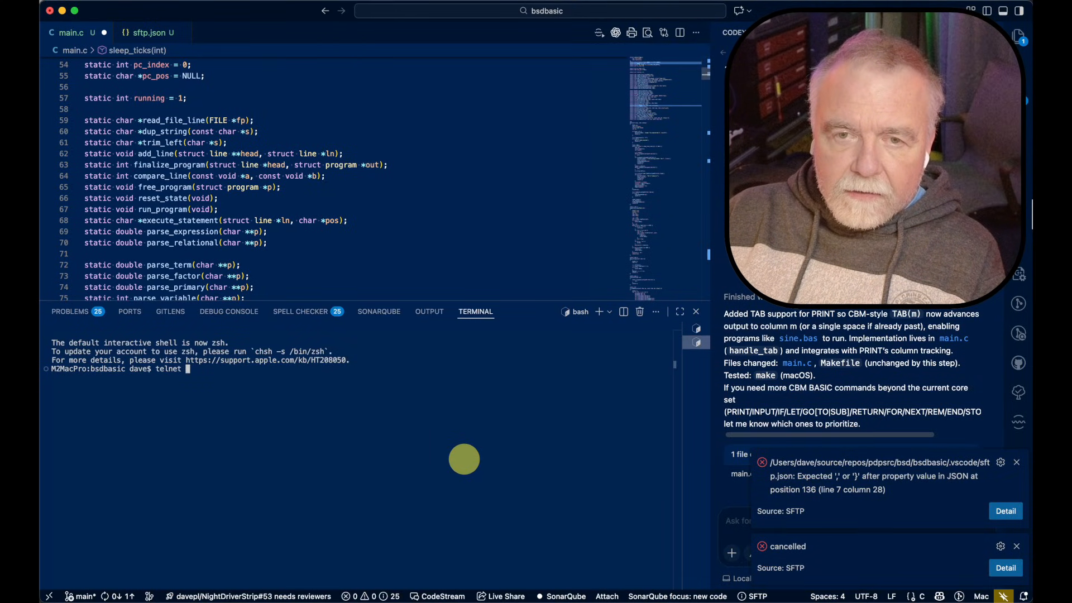
pyautogui.write('simpdp')
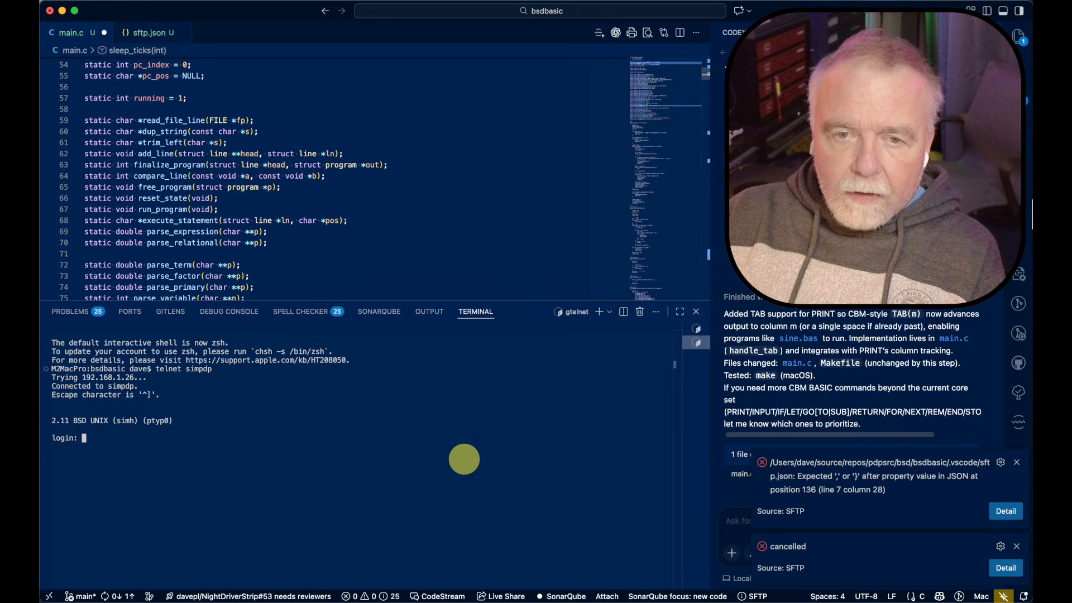
# Step: Log in to the 2.11BSD machine as the user account and check uname
pyautogui.write('root')
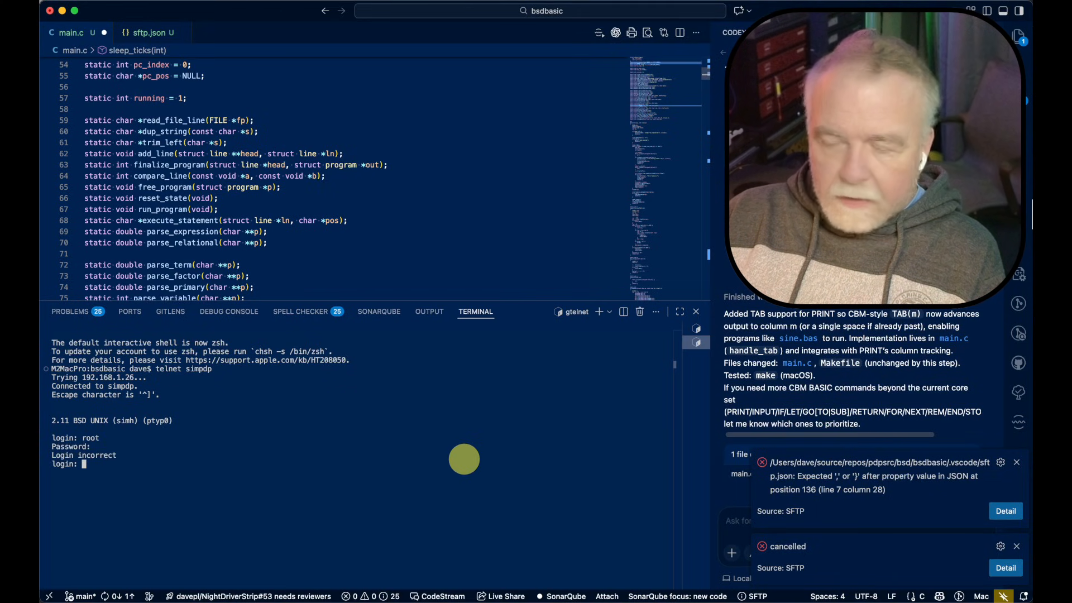
pyautogui.write('dave')
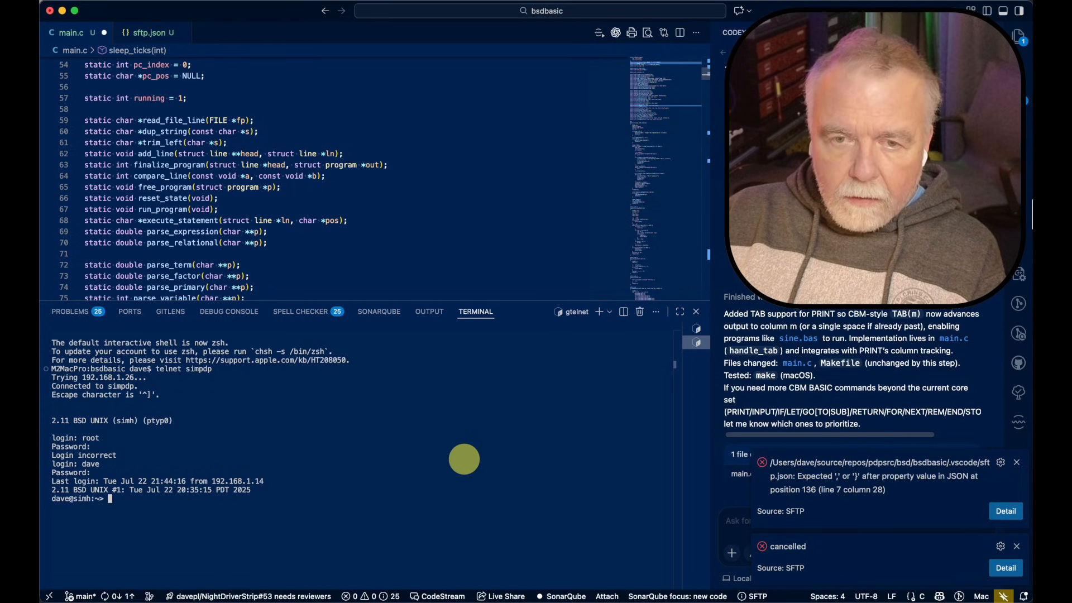
pyautogui.write('uname -v')
pyautogui.write('cd source')
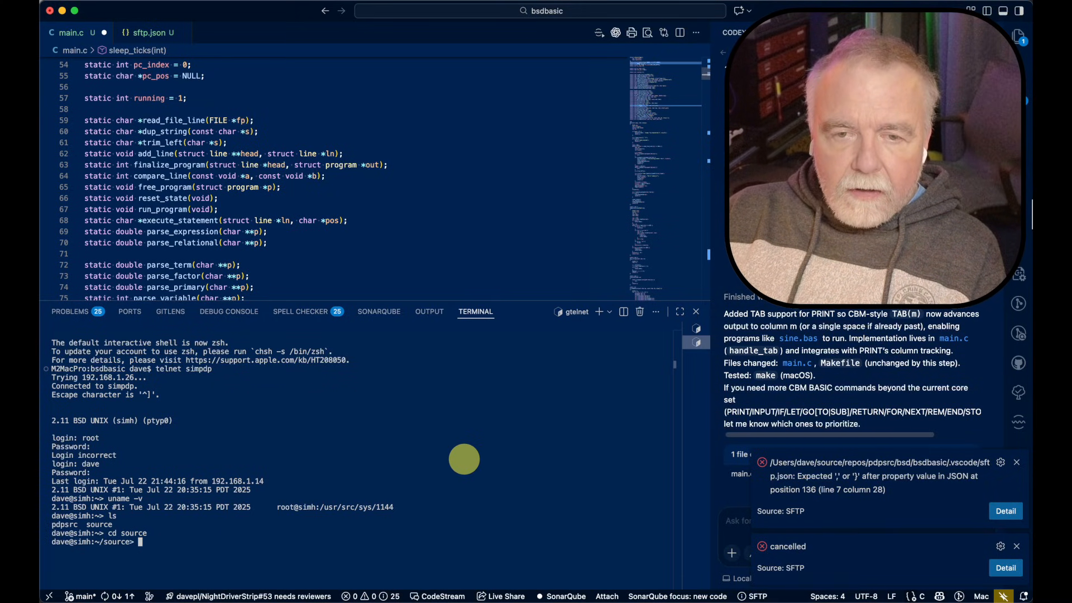
# Step: On the 2.11BSD machine, remove the old bsdbasic binary and run make, which fails on a Makefile separator error
pyautogui.write('cd pdpsrc')
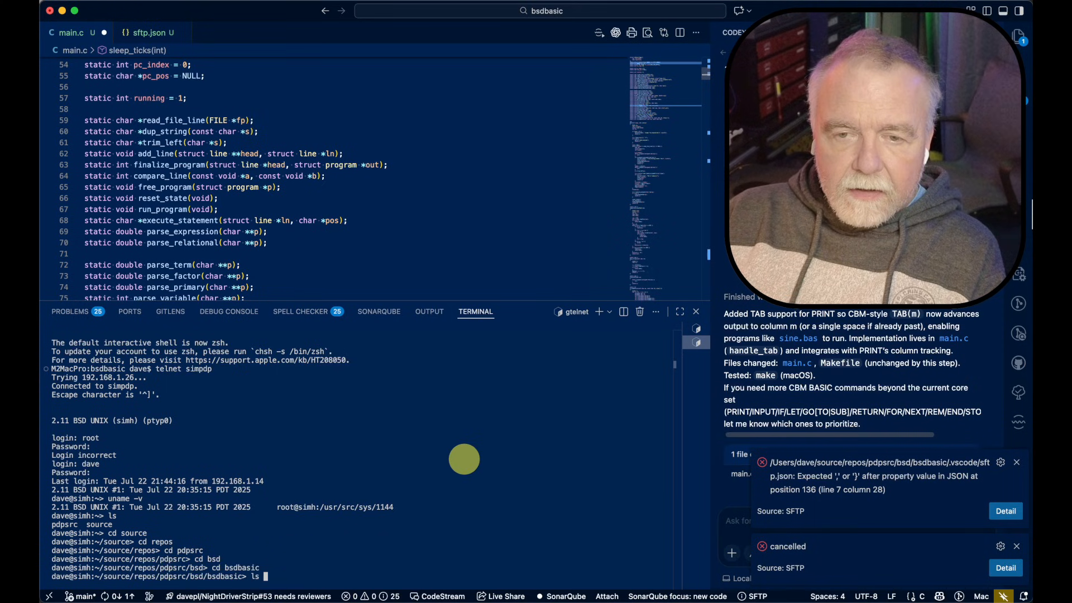
pyautogui.write('ls -l')
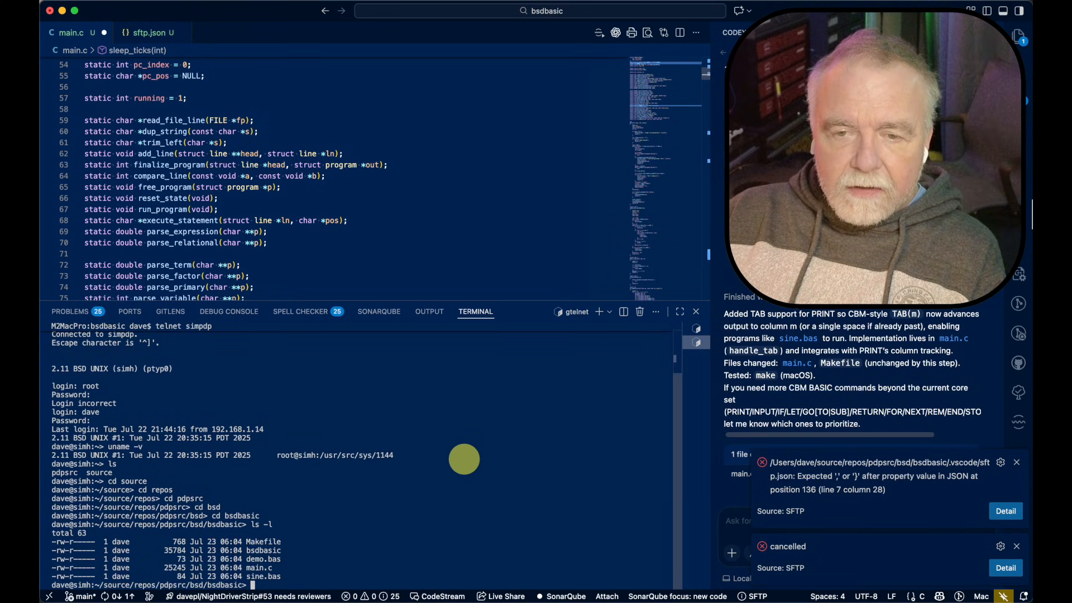
pyautogui.write('rm b')
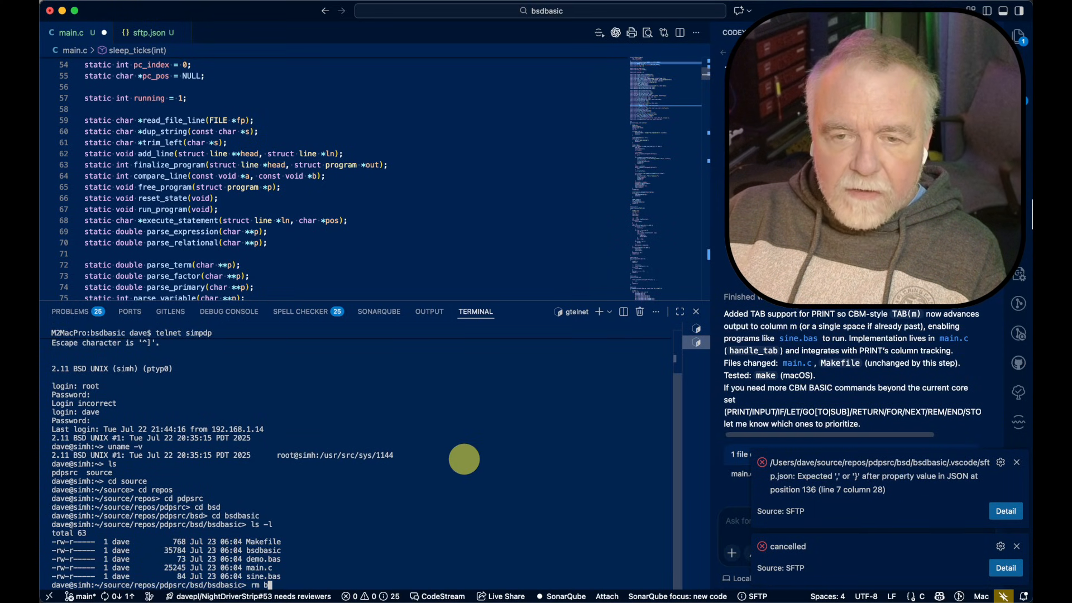
pyautogui.write('sdbasic')
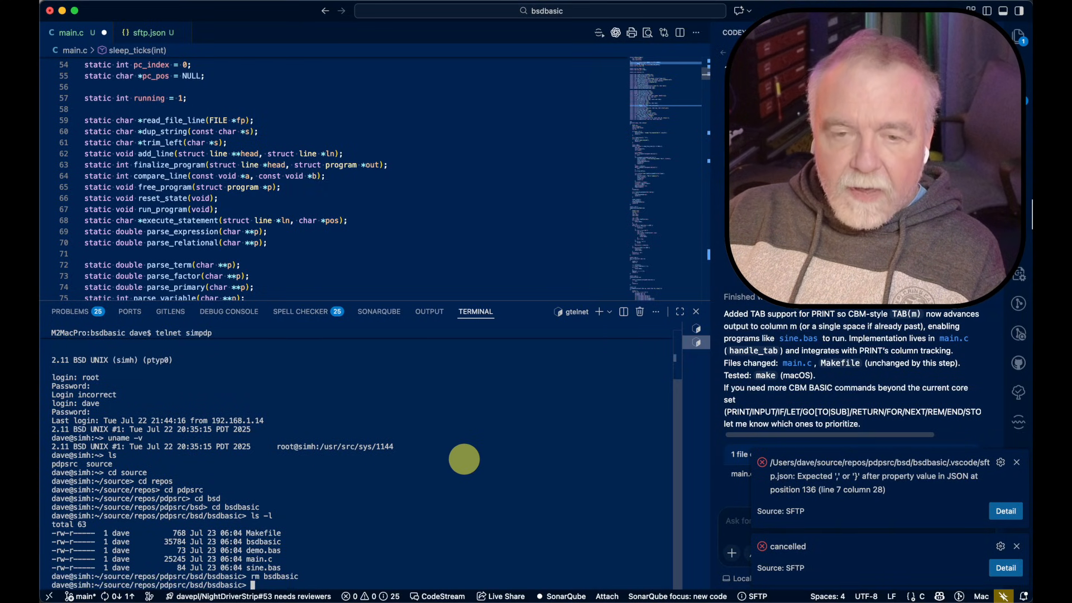
pyautogui.write('make')
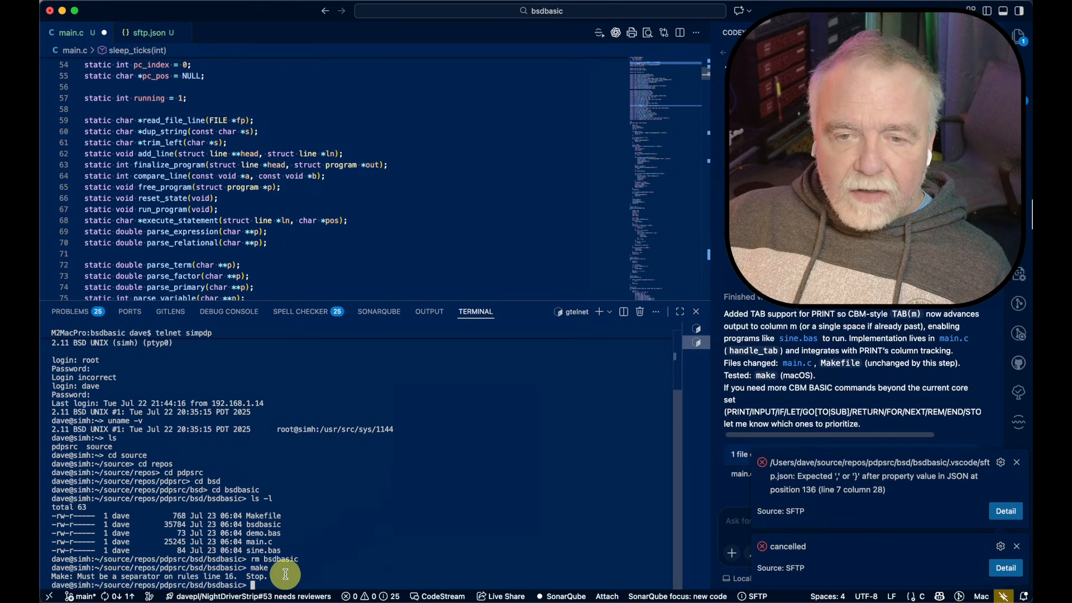
# Step: Report the make error to Codex, then copy the undefined _strtod link error from the rerun build
pyautogui.write('WHen I')
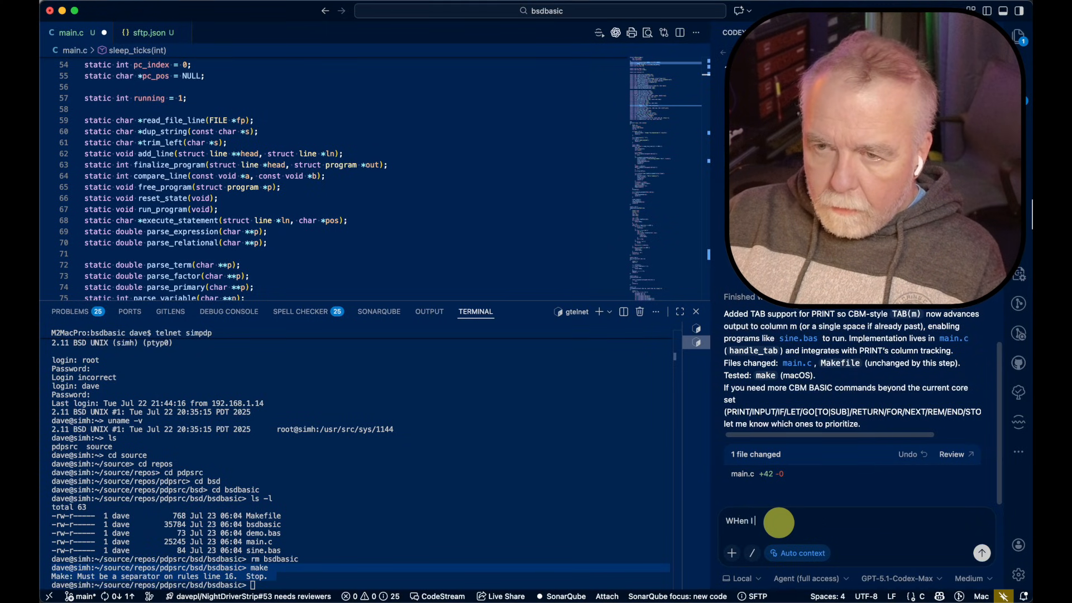
pyautogui.write('run make on 211')
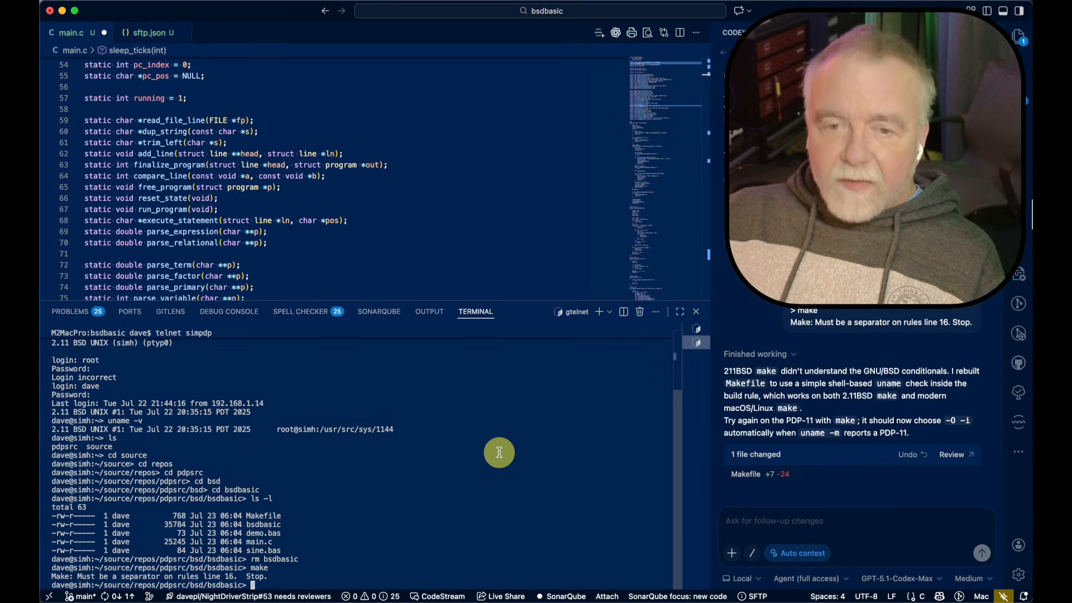
pyautogui.click(446, 209)
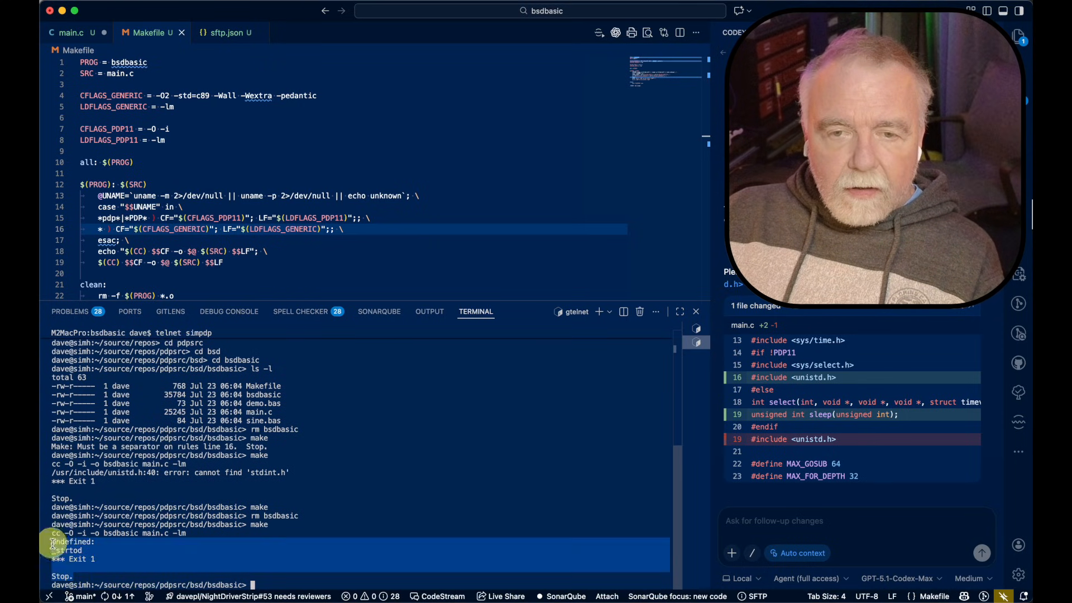
pyautogui.rightClick(52, 542)
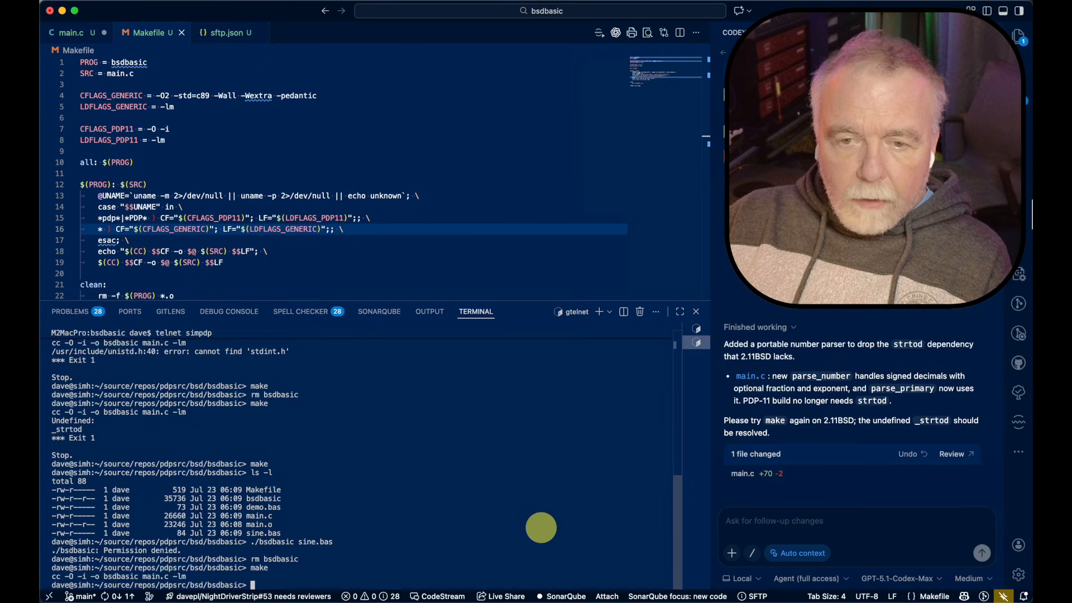
# Step: Remove bsdbasic, rebuild, and run sine.bas to draw the asterisk sine wave
pyautogui.write('rm bsdbasic')
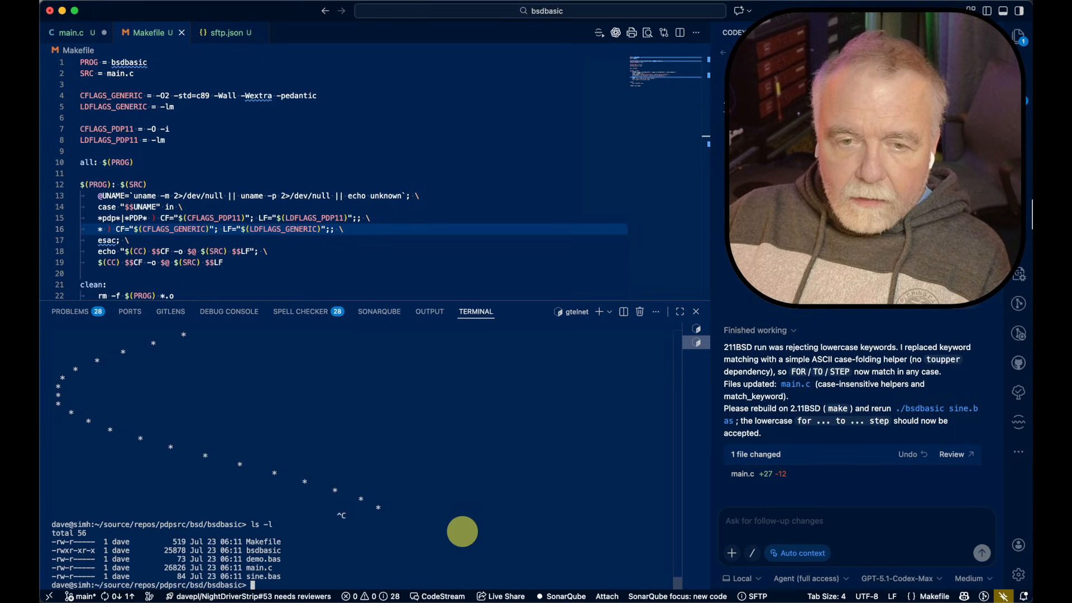
# Step: Change sine.bas from sleep 1 to sleep 10 in vi and rerun it with ./bsdbasic
pyautogui.write('cat sine.bas')
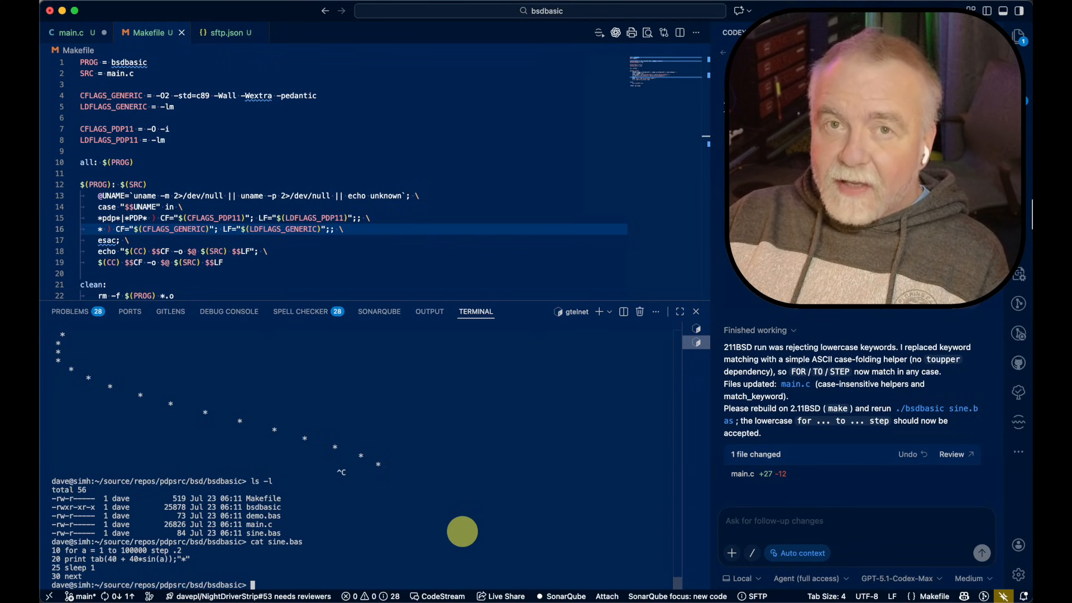
pyautogui.write('vi')
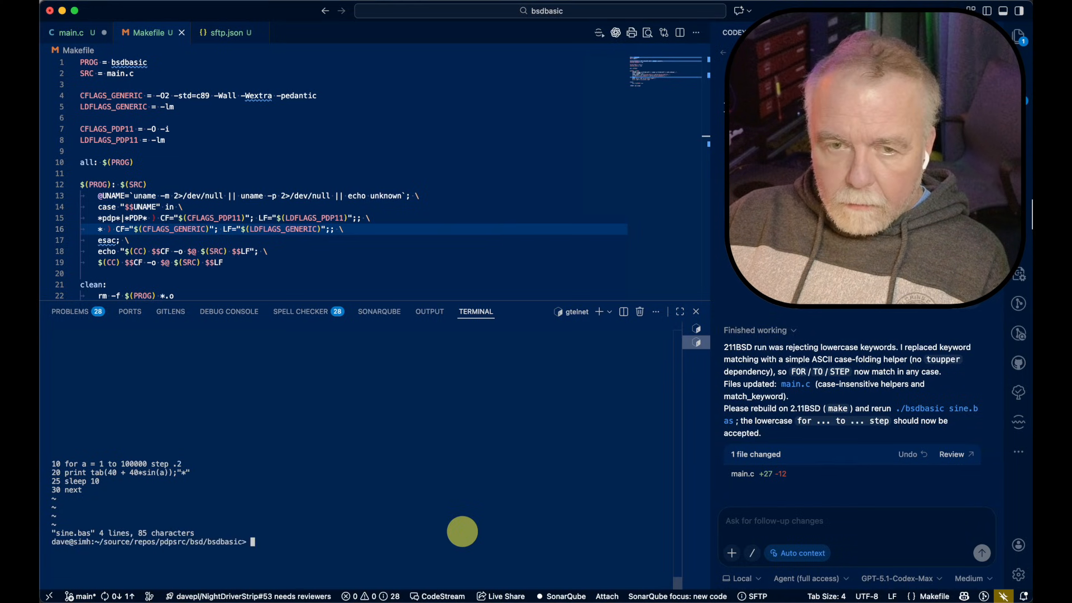
pyautogui.write('./bsdbasic sine.bas')
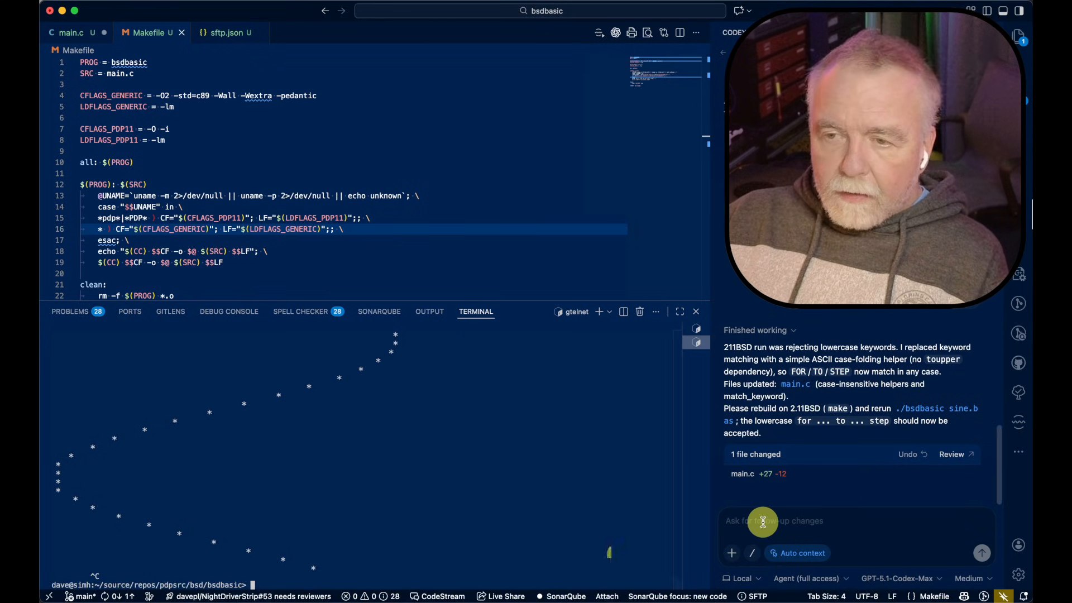
# Step: Tell Codex the SLEEP command does not work on the PDP-11 and send the report
pyautogui.write('The SLEEP command seems not to')
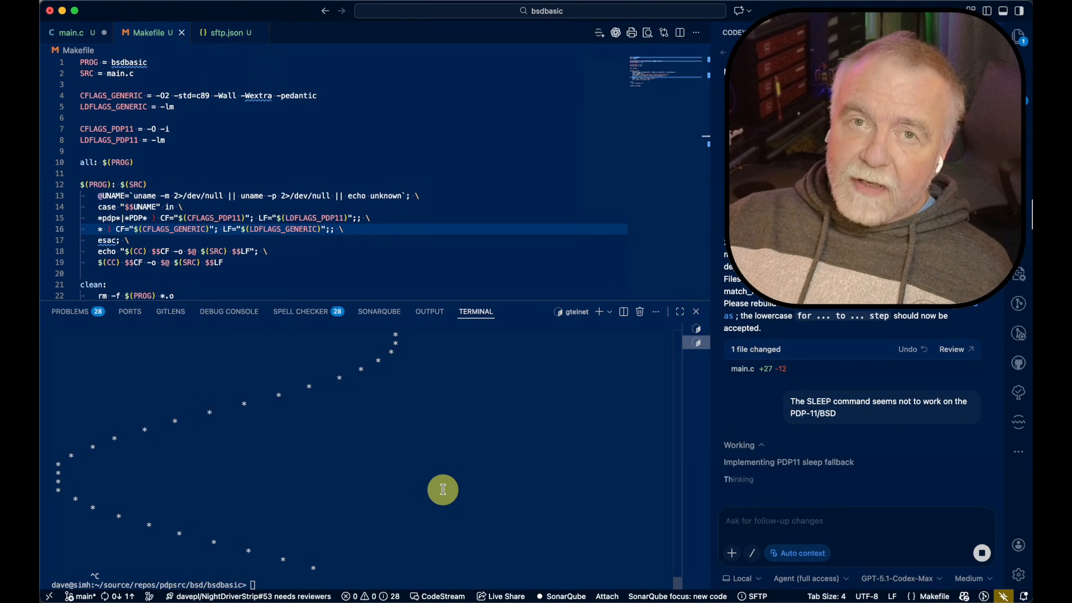
pyautogui.press('Cmd+Shift+P')
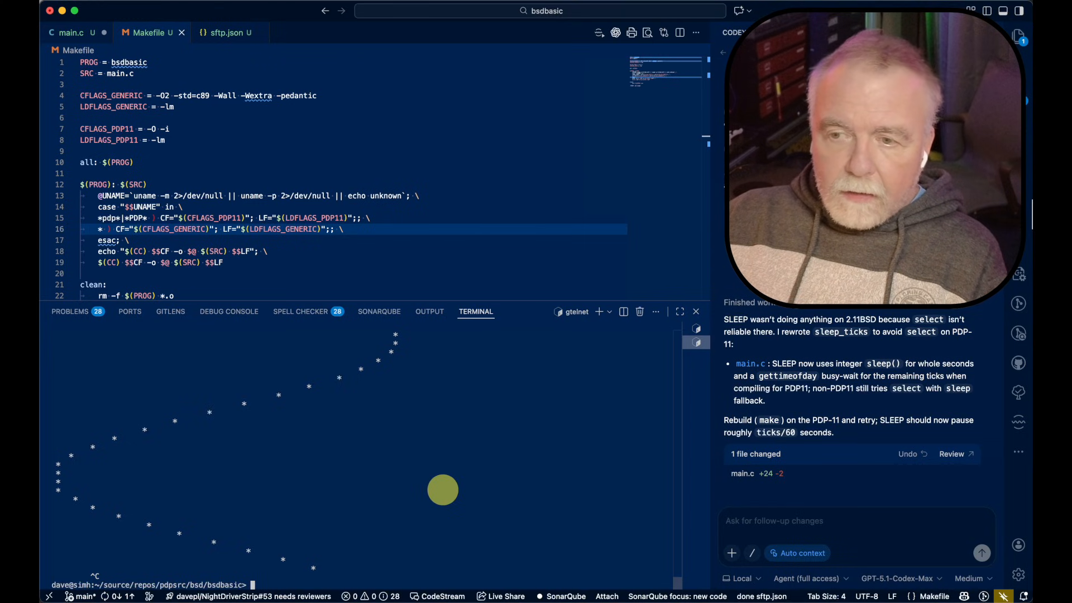
# Step: Rerun ./bsdbasic sine.bas, which fails with an exec format error before any rebuild
pyautogui.write('./bsdbasic sine.bas')
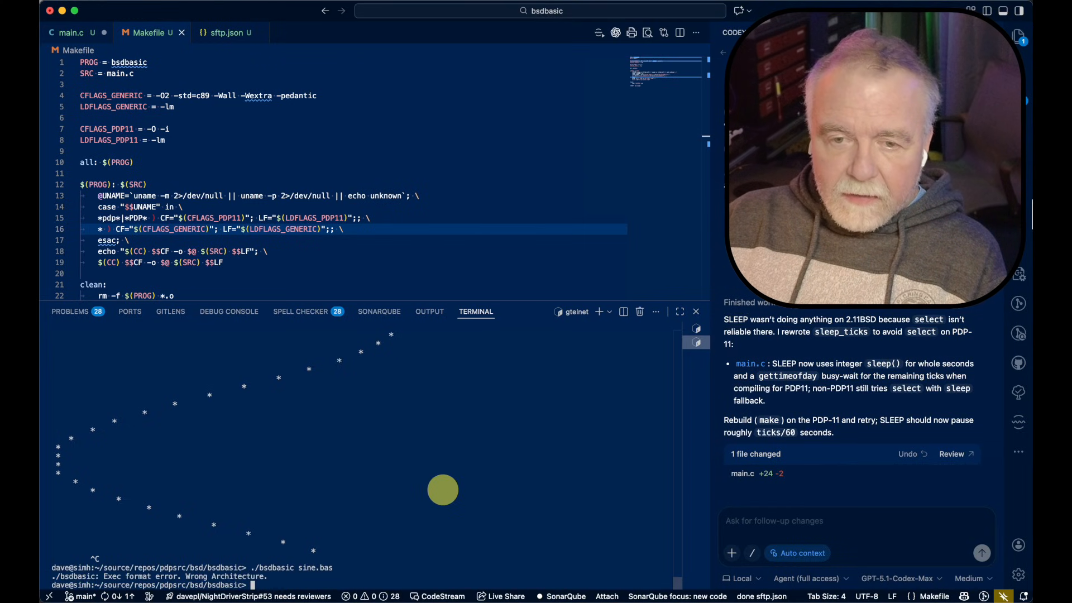